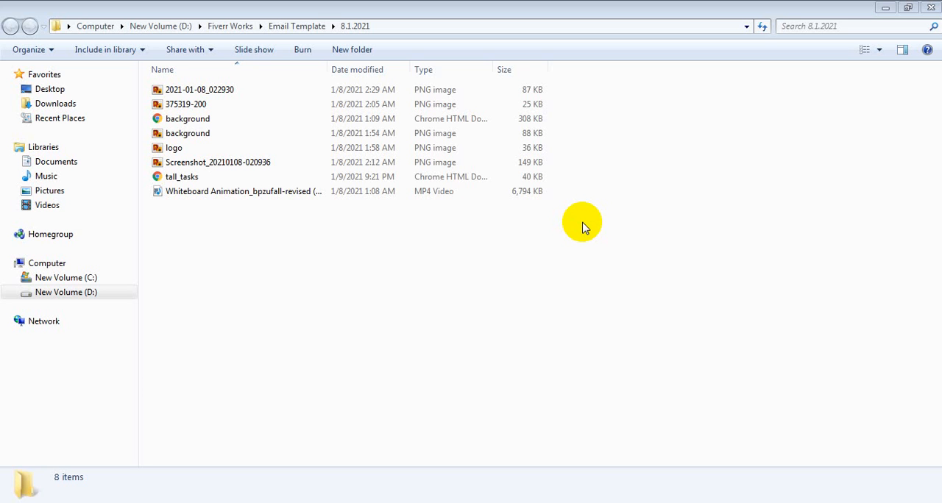
{"action": "mouse_move", "coordinate": [226, 191]}
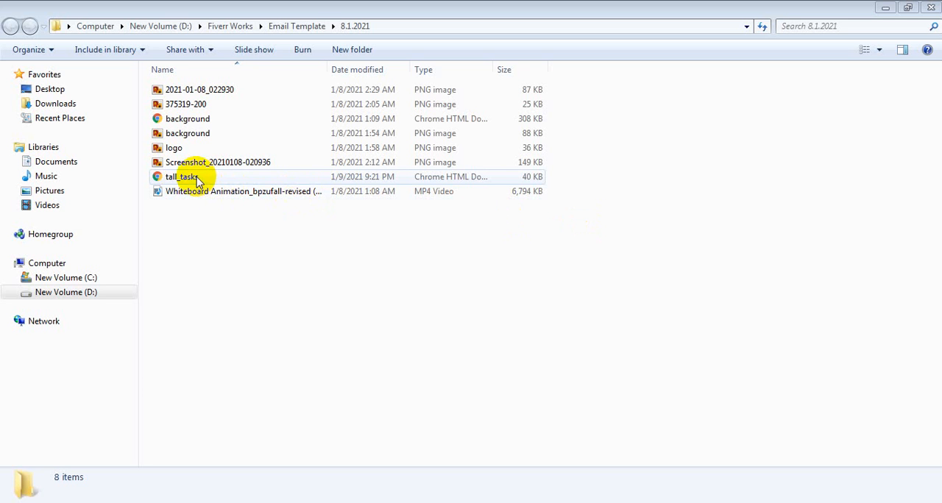
Step: Open tall_tasks.html in Chrome and review the video, Schedule Service button and contact details
{"action": "double_click", "coordinate": [182, 176]}
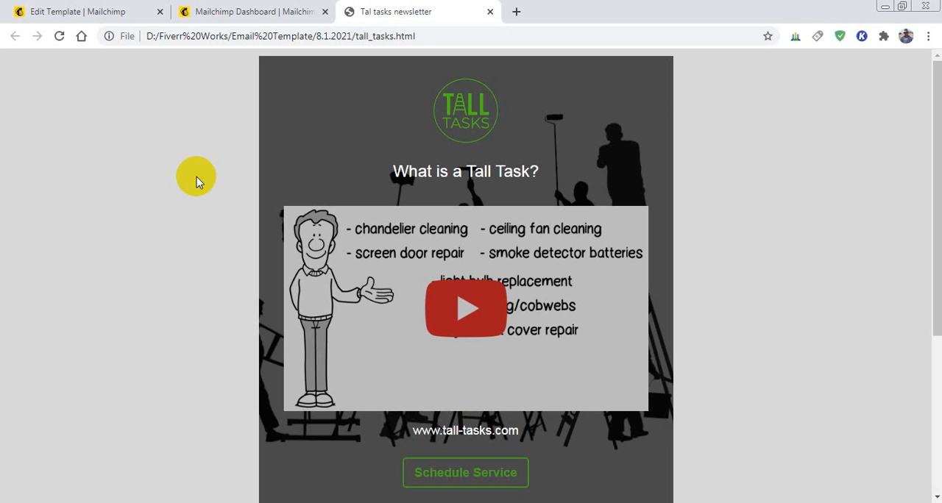
{"action": "scroll", "scroll_direction": "down", "scroll_amount": 3}
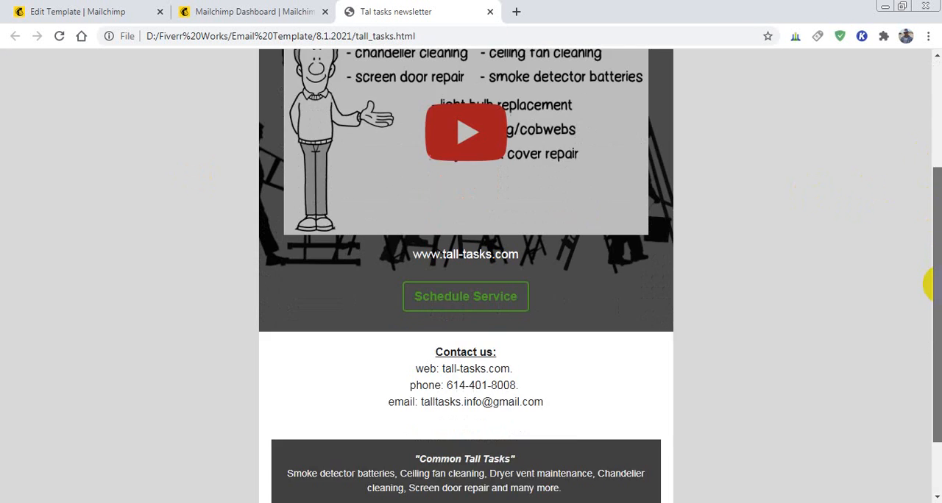
{"action": "scroll", "scroll_direction": "up", "scroll_amount": 3}
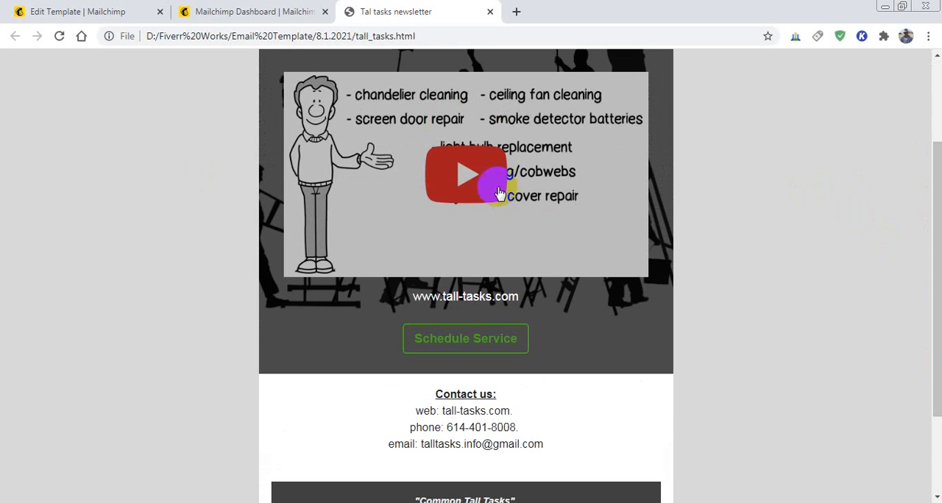
{"action": "mouse_move", "coordinate": [464, 181]}
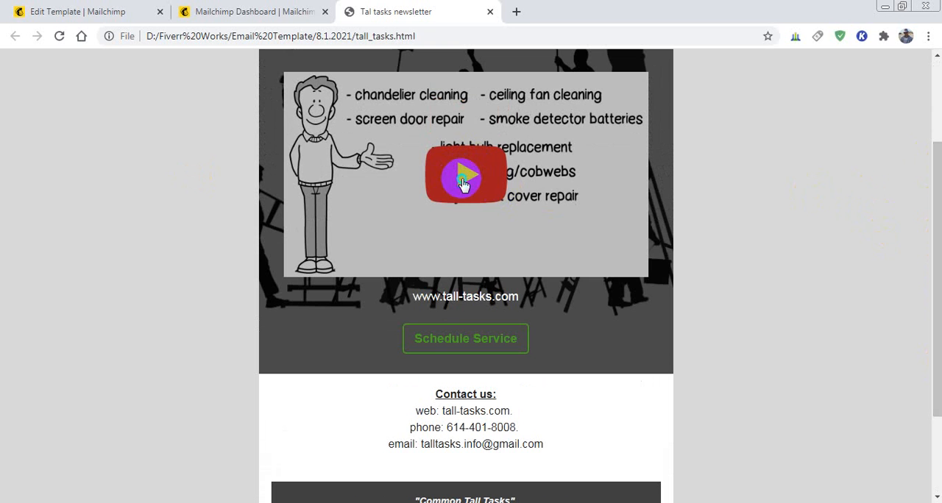
{"action": "mouse_move", "coordinate": [230, 244]}
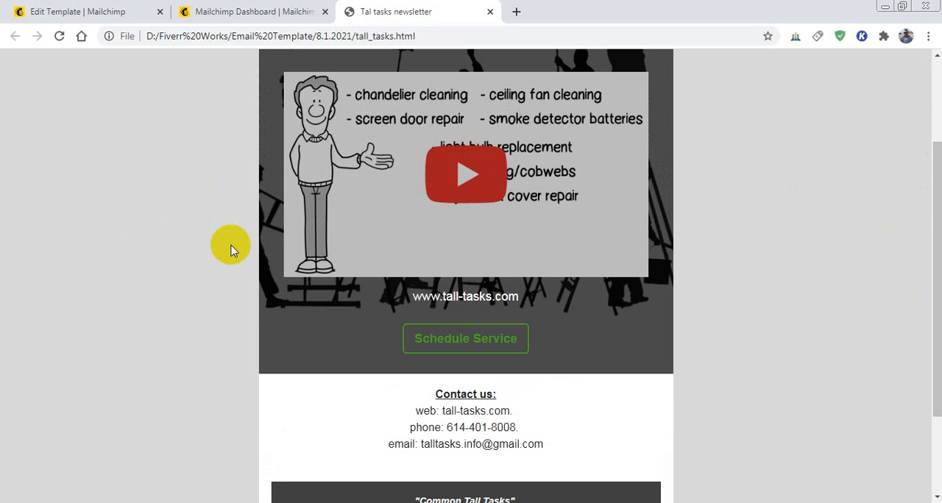
{"action": "mouse_move", "coordinate": [338, 201]}
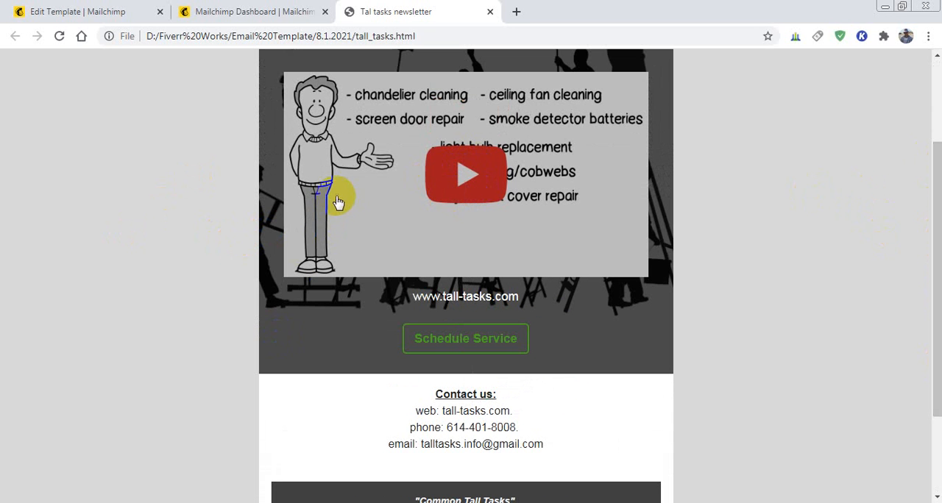
{"action": "mouse_move", "coordinate": [184, 346]}
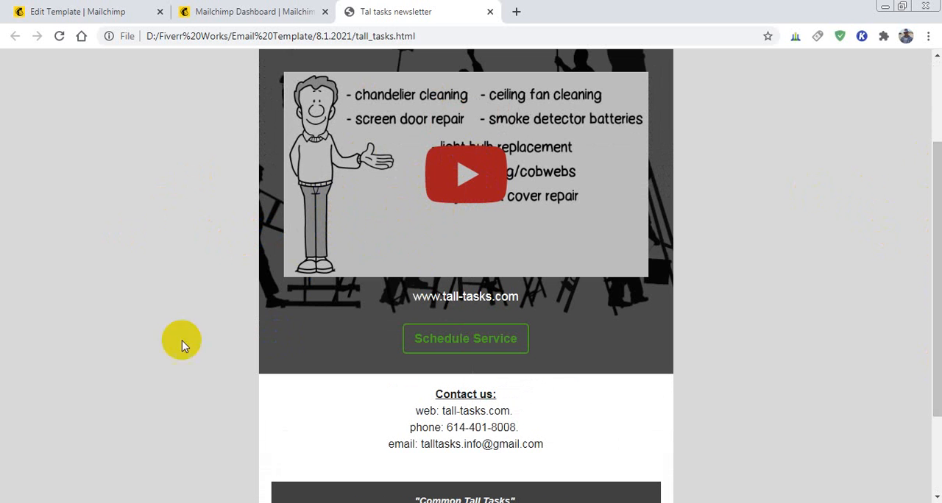
{"action": "mouse_move", "coordinate": [57, 497]}
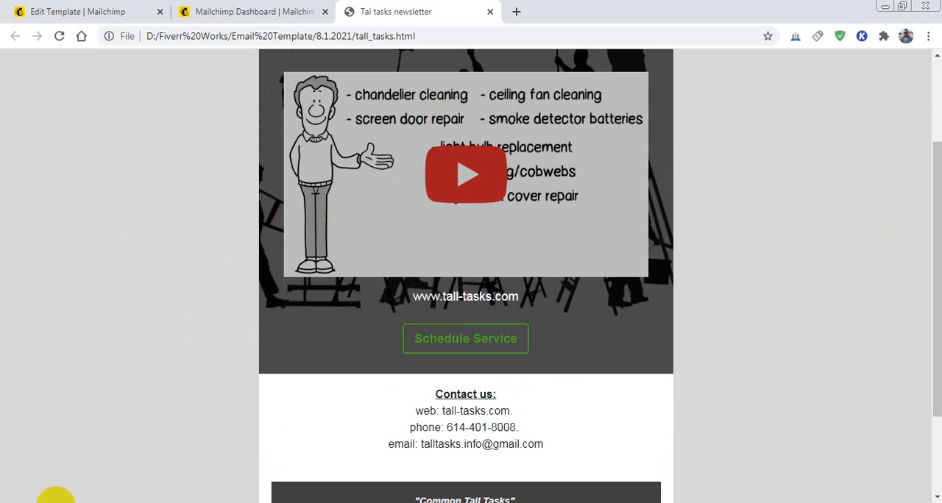
{"action": "mouse_move", "coordinate": [47, 494]}
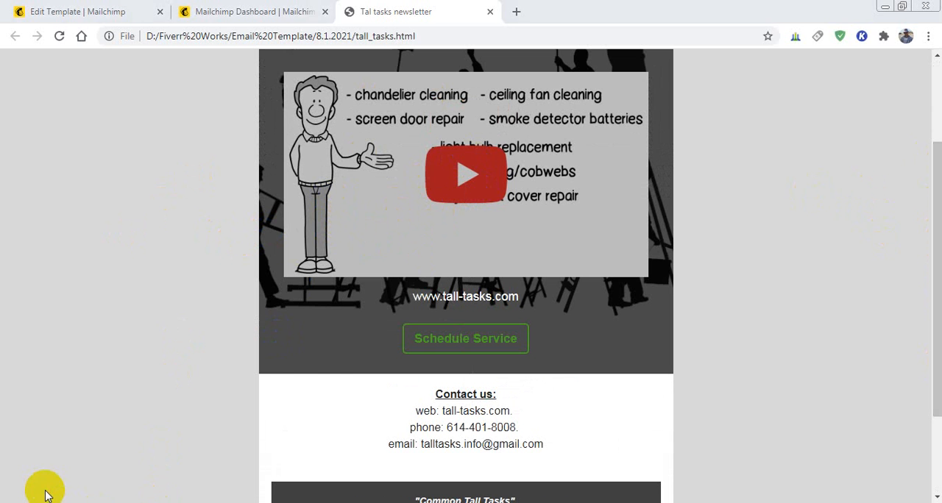
Step: Open tall_tasks in Brackets via Open with and focus the Schedule Service button markup
{"action": "right_click", "coordinate": [182, 176]}
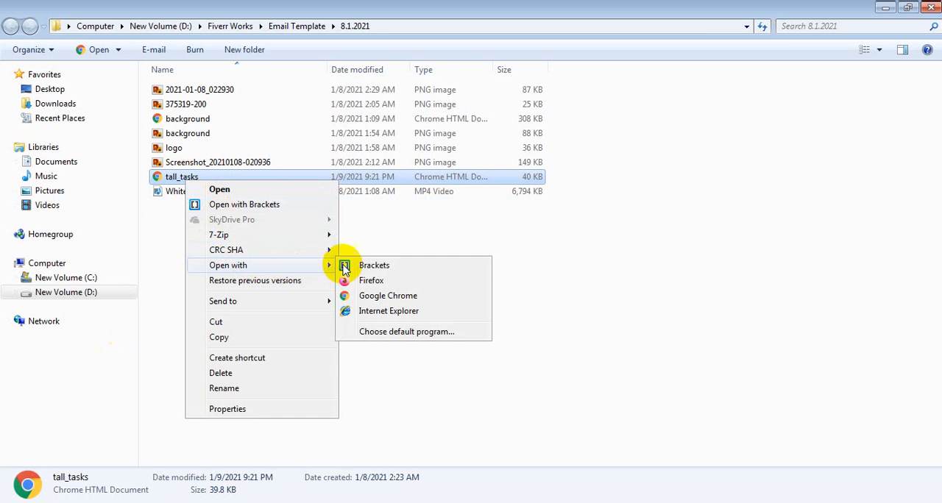
{"action": "mouse_move", "coordinate": [360, 266]}
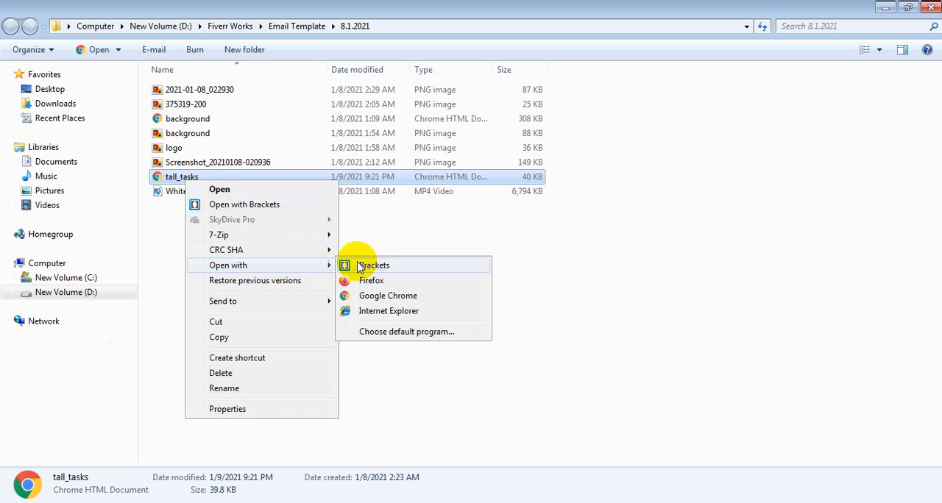
{"action": "mouse_move", "coordinate": [373, 265]}
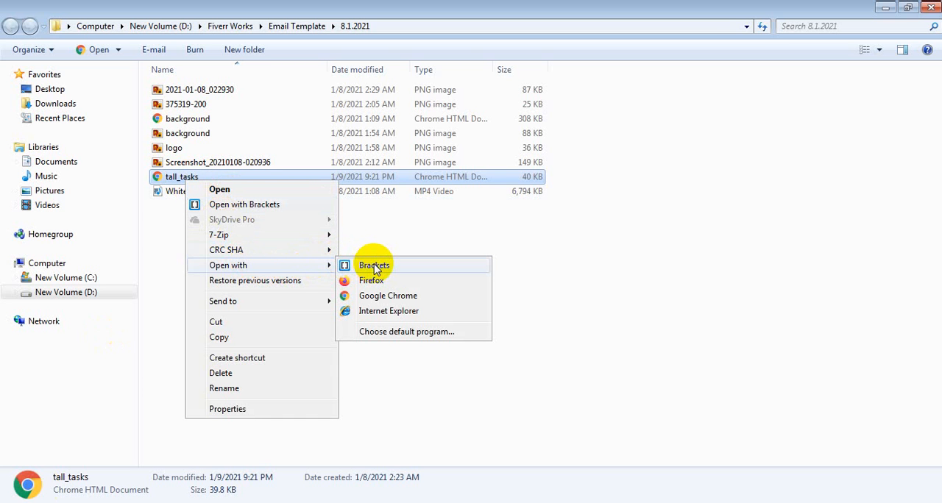
{"action": "mouse_move", "coordinate": [396, 267]}
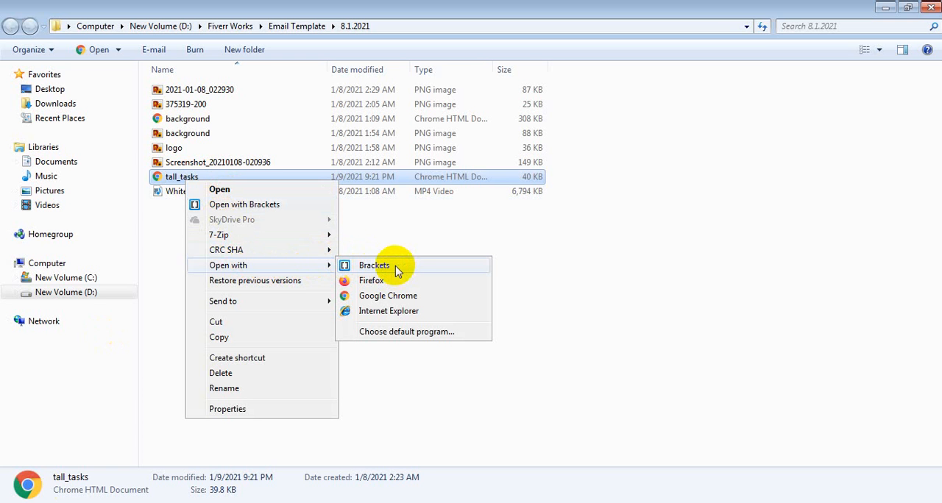
{"action": "left_click", "coordinate": [374, 264]}
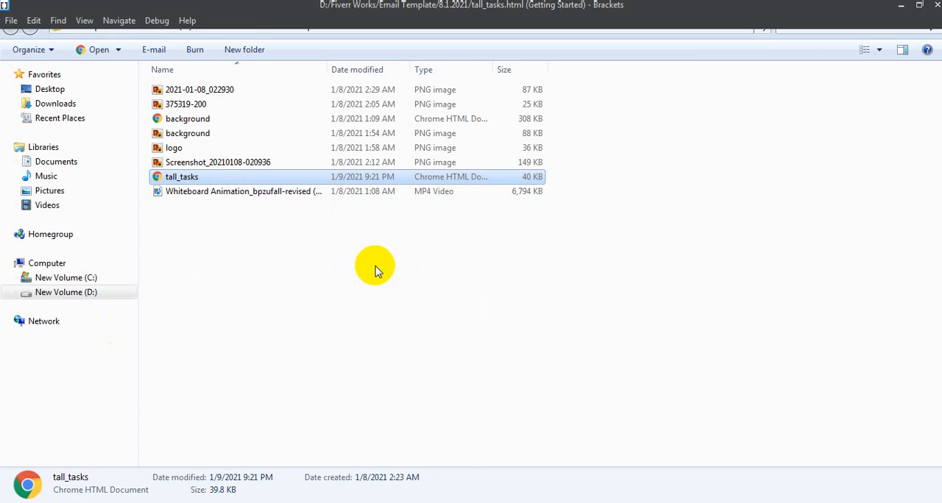
{"action": "double_click", "coordinate": [181, 176]}
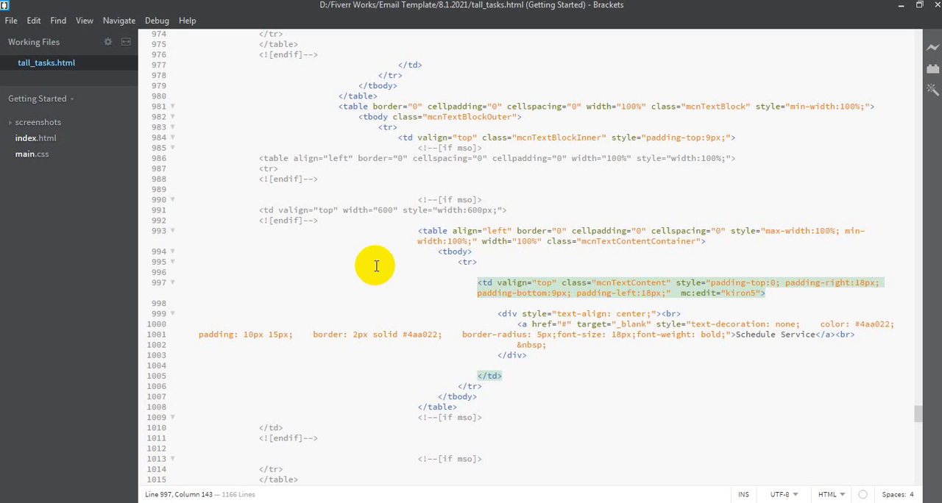
{"action": "left_click", "coordinate": [373, 262]}
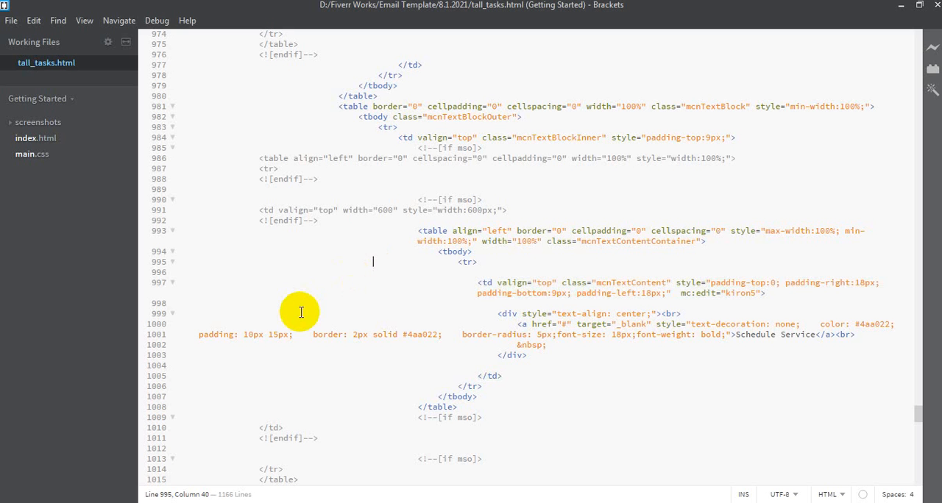
{"action": "mouse_move", "coordinate": [238, 417]}
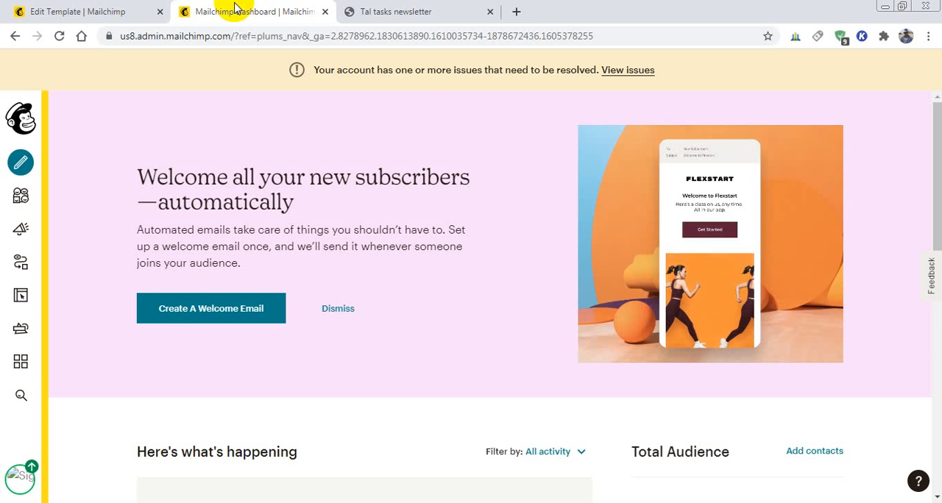
{"action": "mouse_move", "coordinate": [165, 149]}
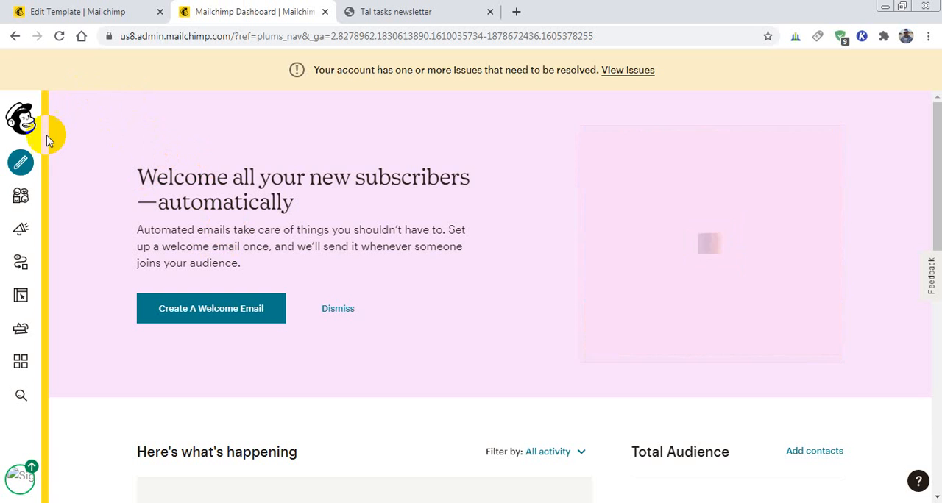
{"action": "mouse_move", "coordinate": [20, 163]}
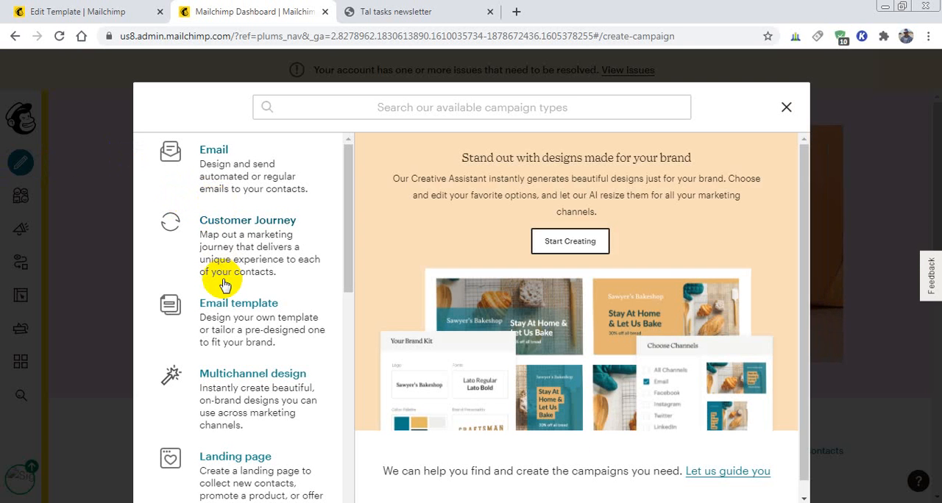
{"action": "mouse_move", "coordinate": [225, 309]}
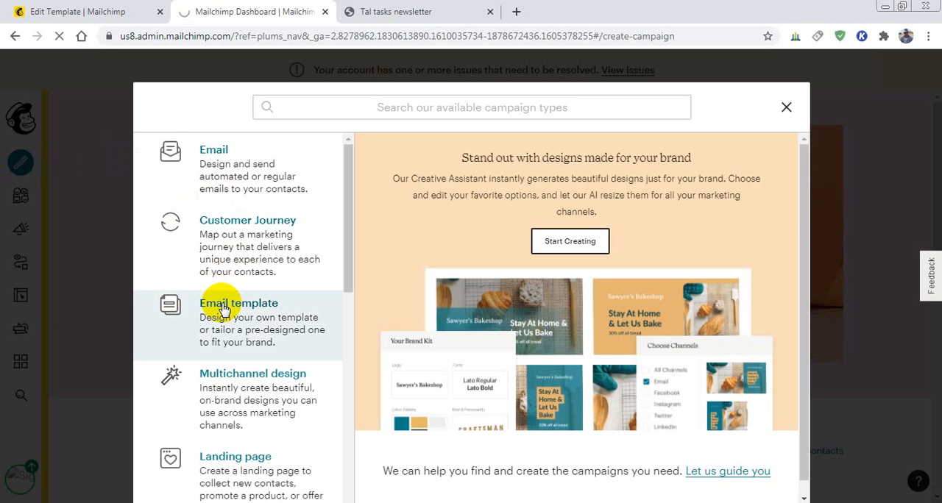
{"action": "mouse_move", "coordinate": [301, 361]}
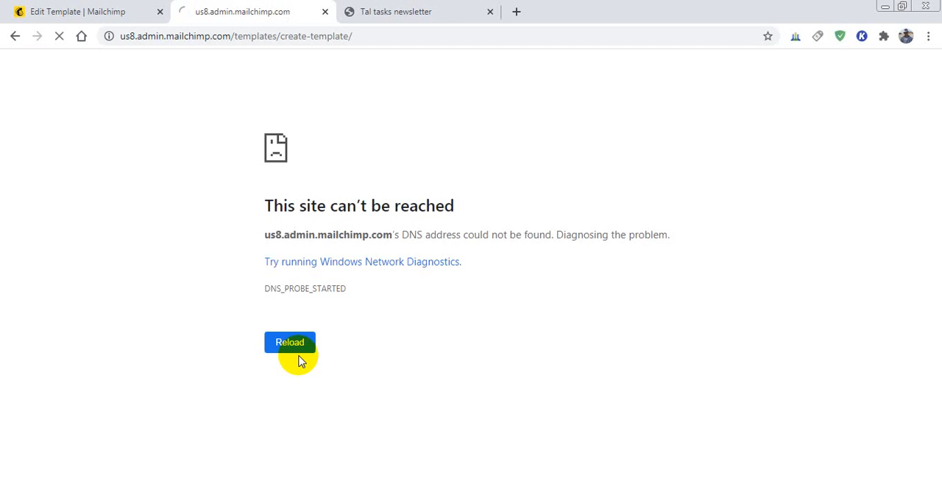
Step: Reload the unreachable page until Mailchimp's Create Template page appears
{"action": "left_click", "coordinate": [289, 342]}
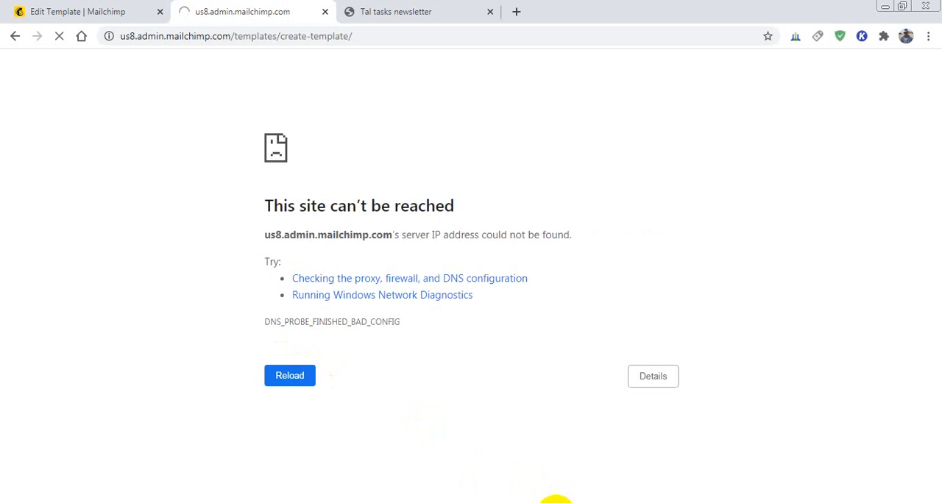
{"action": "left_click", "coordinate": [289, 375]}
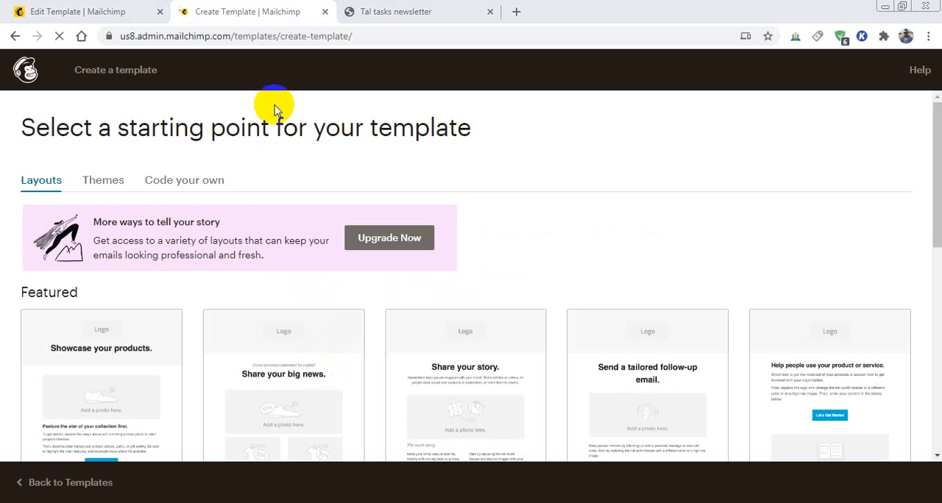
{"action": "mouse_move", "coordinate": [184, 179]}
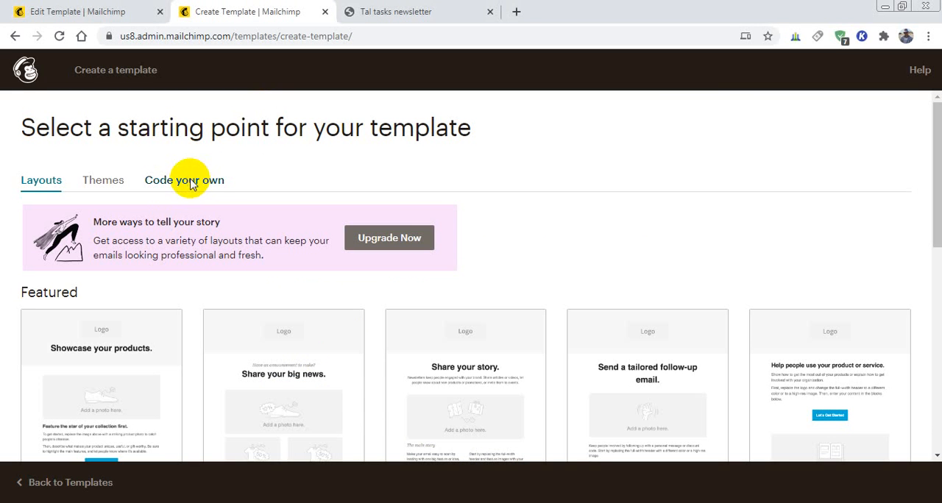
Step: Choose Code your own and start a template from the Paste in code card
{"action": "left_click", "coordinate": [184, 179]}
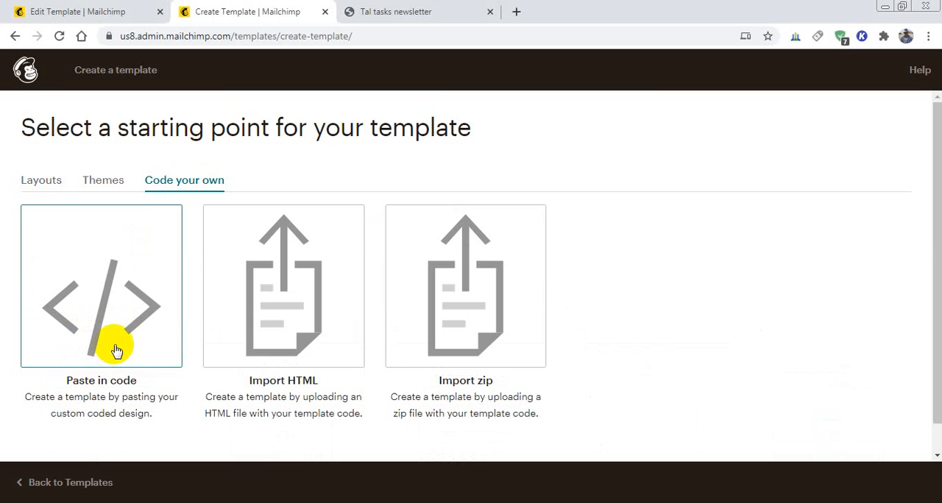
{"action": "mouse_move", "coordinate": [110, 384]}
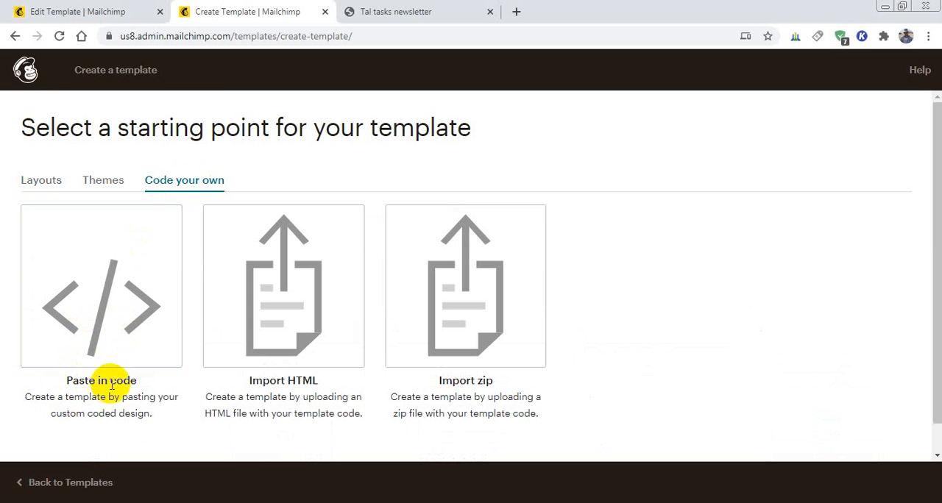
{"action": "left_click", "coordinate": [100, 286]}
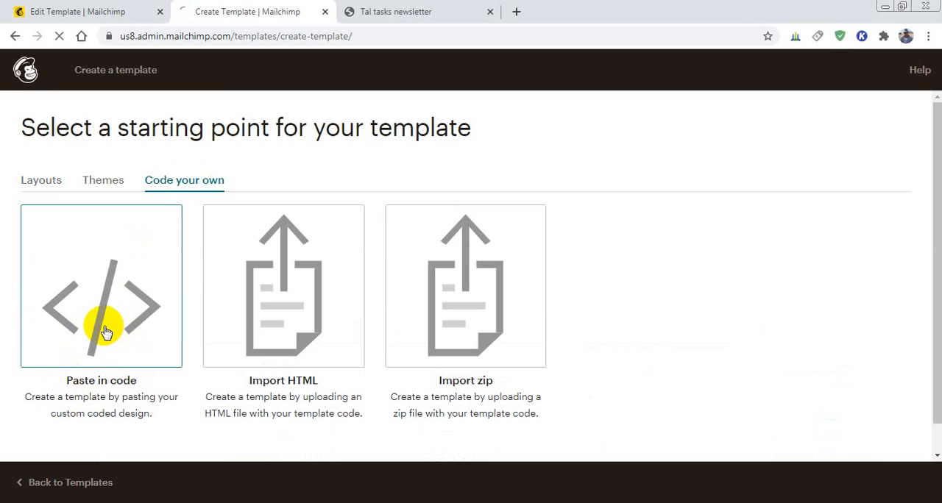
{"action": "mouse_move", "coordinate": [250, 371]}
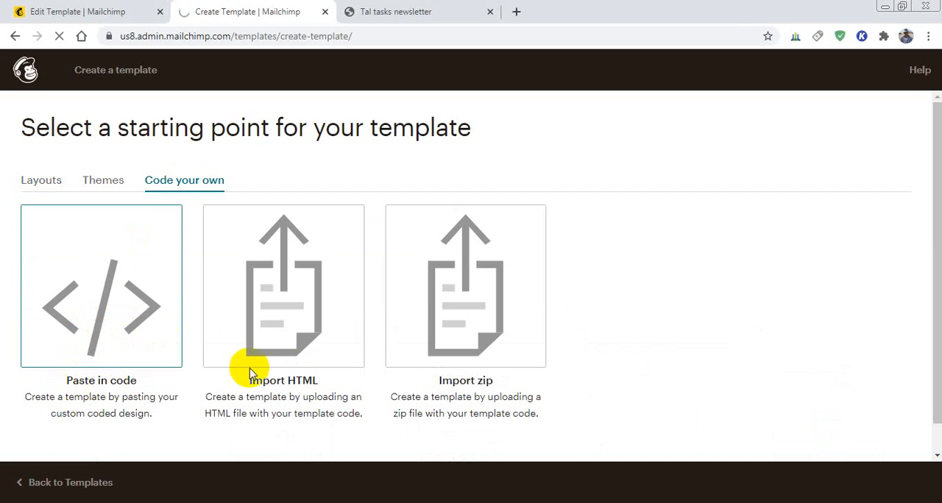
{"action": "left_click", "coordinate": [100, 286]}
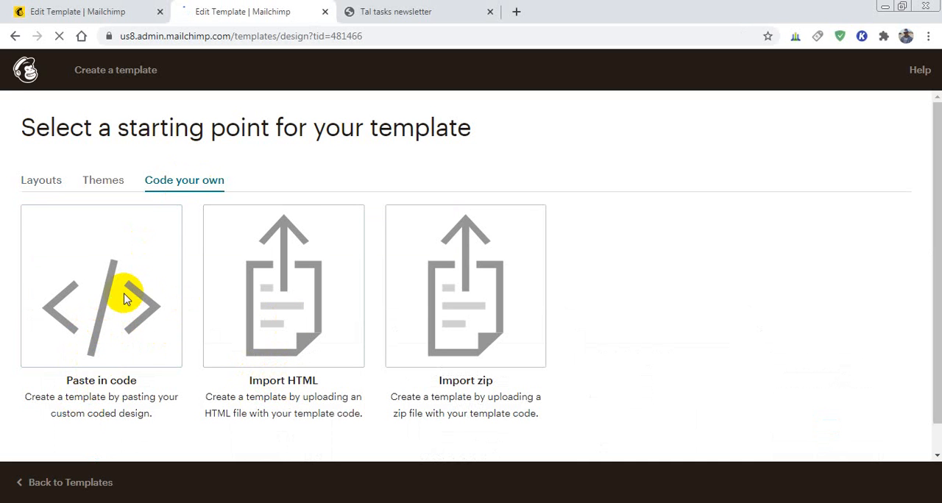
Step: Wait for the untitled template's code editor to load, then return to tall_tasks.html in Brackets
{"action": "left_click", "coordinate": [101, 286]}
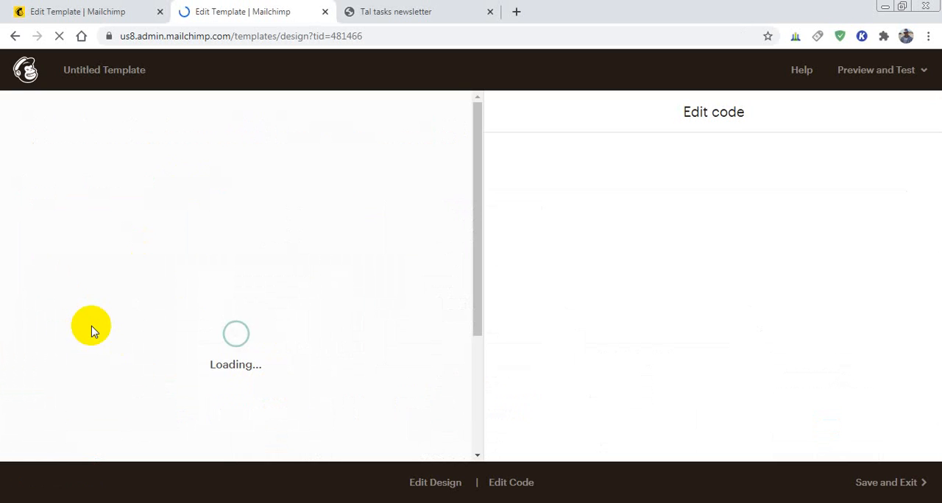
{"action": "mouse_move", "coordinate": [448, 388]}
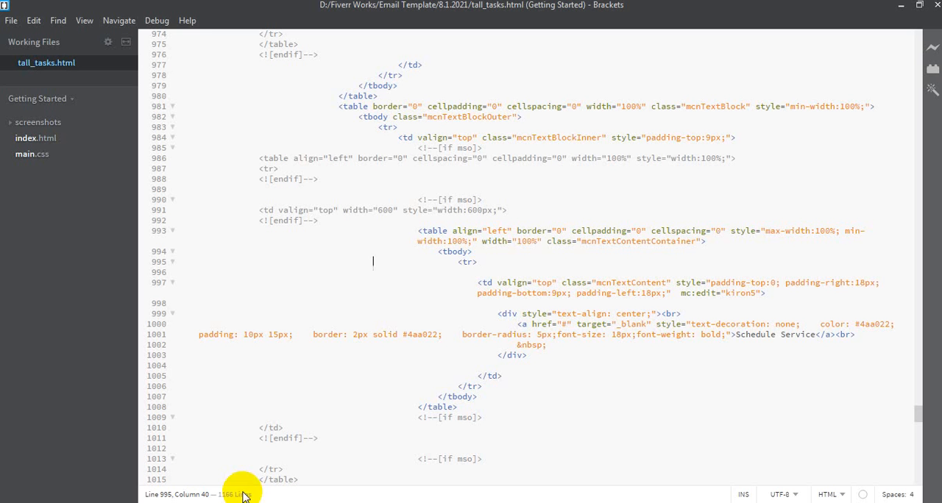
Step: Select all of the tall_tasks.html code in Brackets and copy it
{"action": "right_click", "coordinate": [392, 288]}
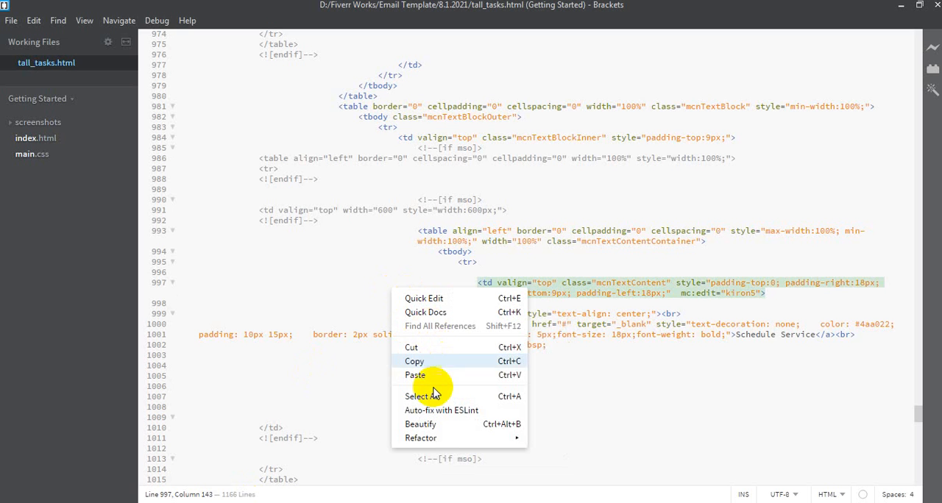
{"action": "left_click", "coordinate": [423, 397]}
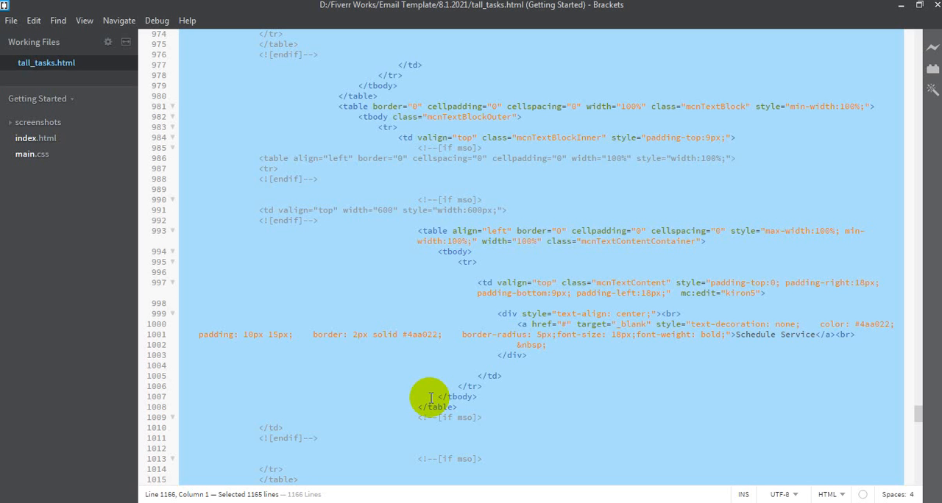
{"action": "right_click", "coordinate": [430, 401]}
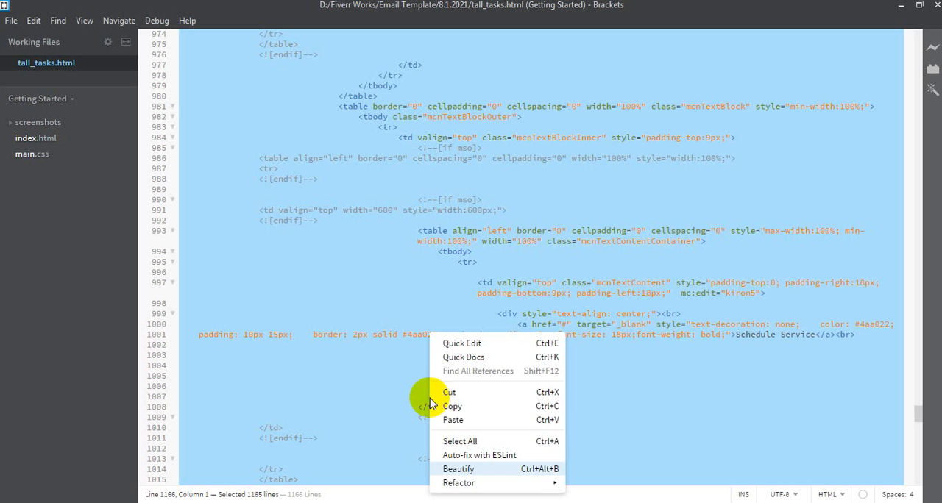
{"action": "left_click", "coordinate": [458, 468]}
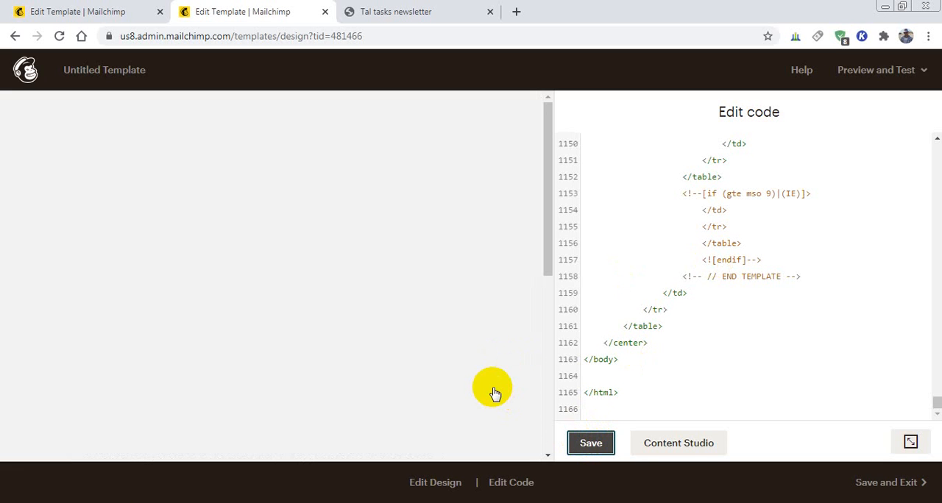
{"action": "mouse_move", "coordinate": [552, 262]}
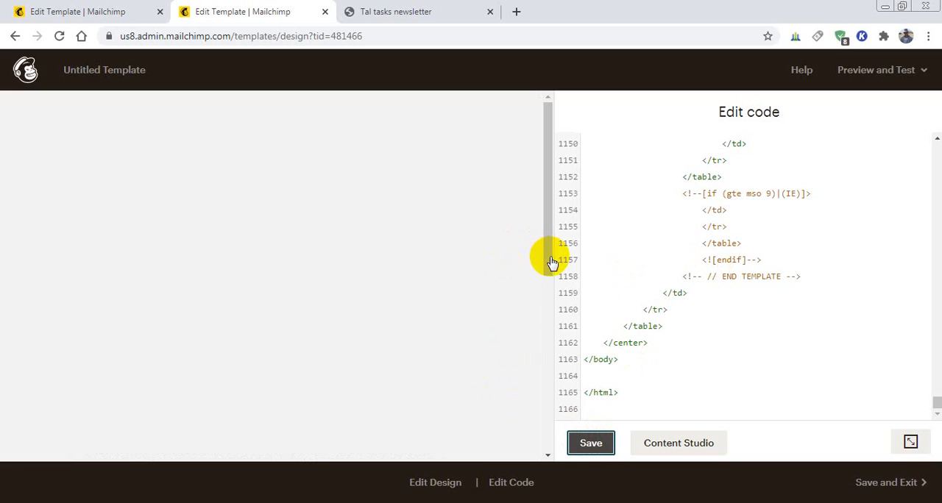
{"action": "mouse_move", "coordinate": [376, 328]}
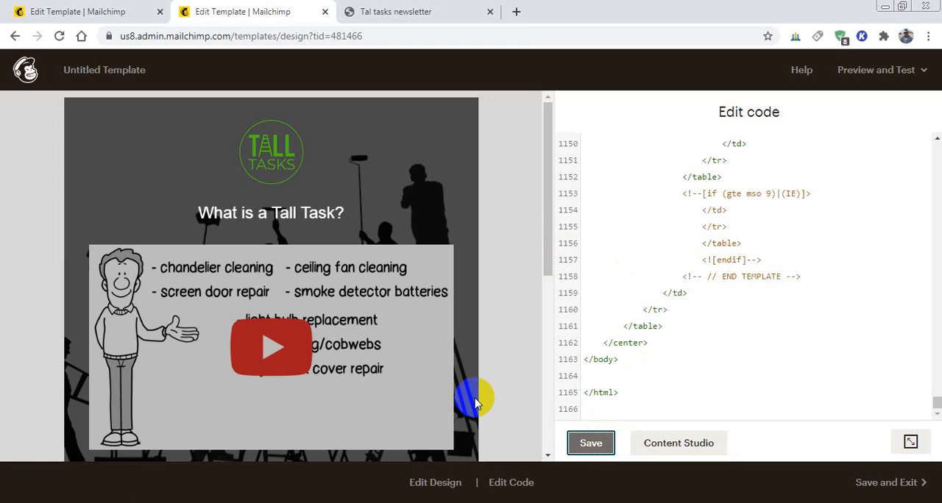
Step: Scroll the saved template preview to check the logo, video, button and contact details render
{"action": "scroll", "scroll_direction": "down", "scroll_amount": 3}
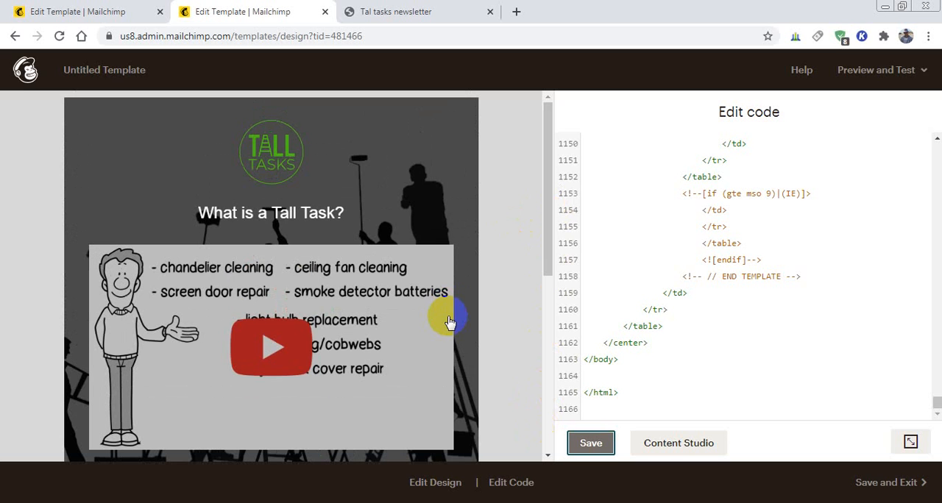
{"action": "mouse_move", "coordinate": [411, 293]}
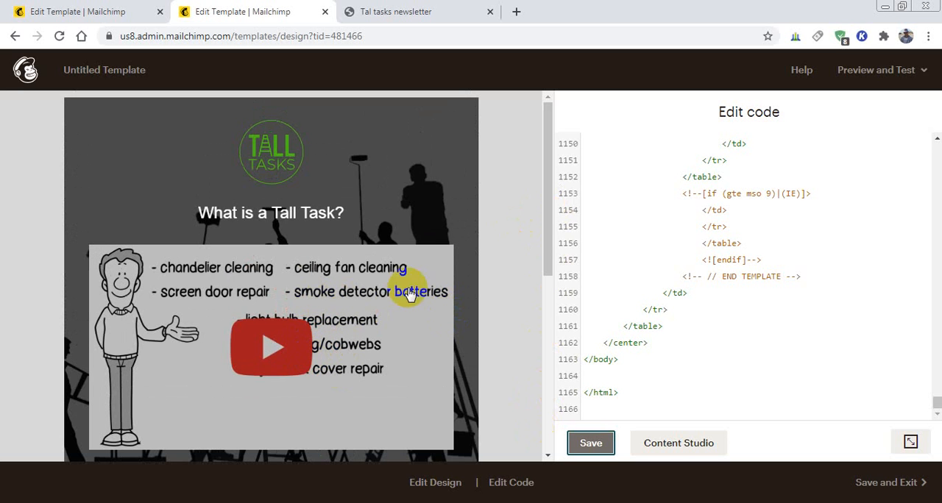
{"action": "scroll", "scroll_direction": "down", "scroll_amount": 3}
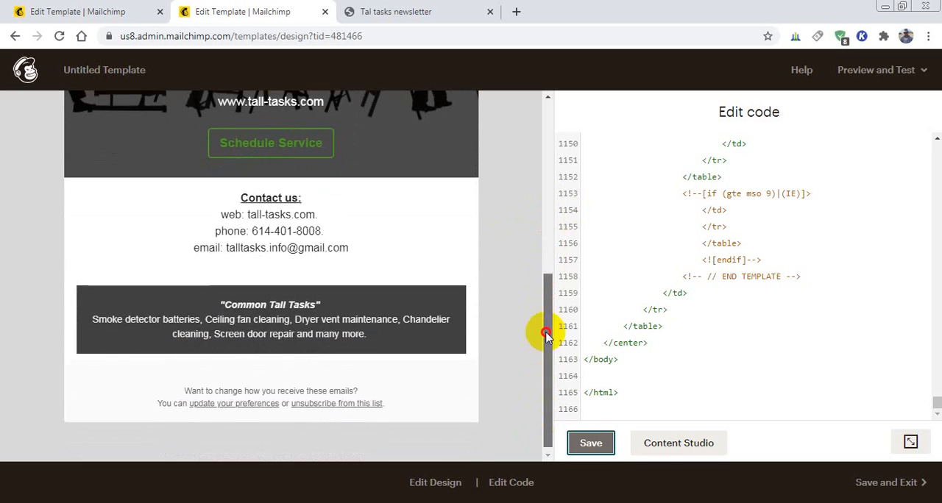
{"action": "scroll", "scroll_direction": "up", "scroll_amount": 3}
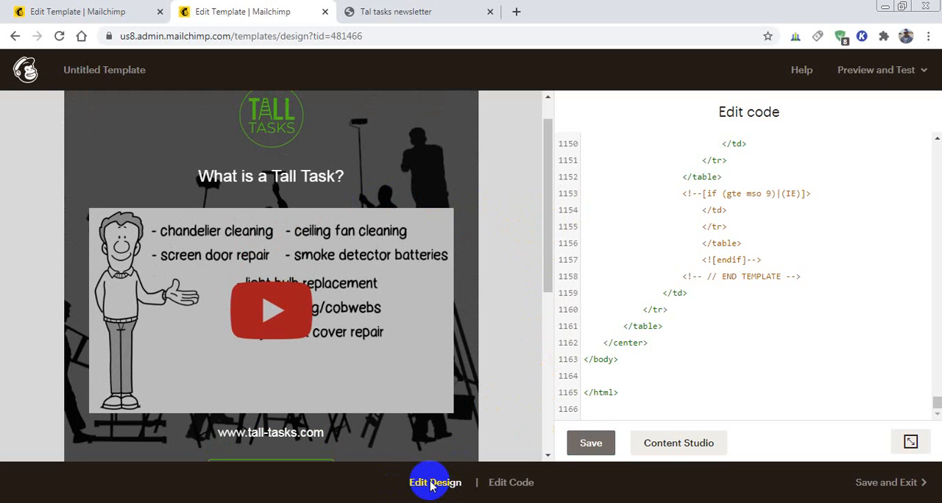
Step: Switch to Edit Design and scroll through the newsletter's editable blocks
{"action": "left_click", "coordinate": [435, 482]}
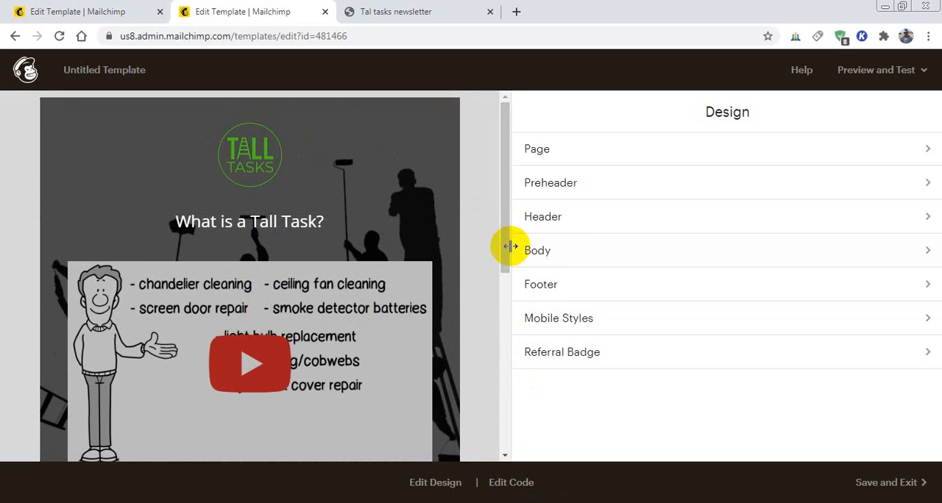
{"action": "scroll", "scroll_direction": "down", "scroll_amount": 3}
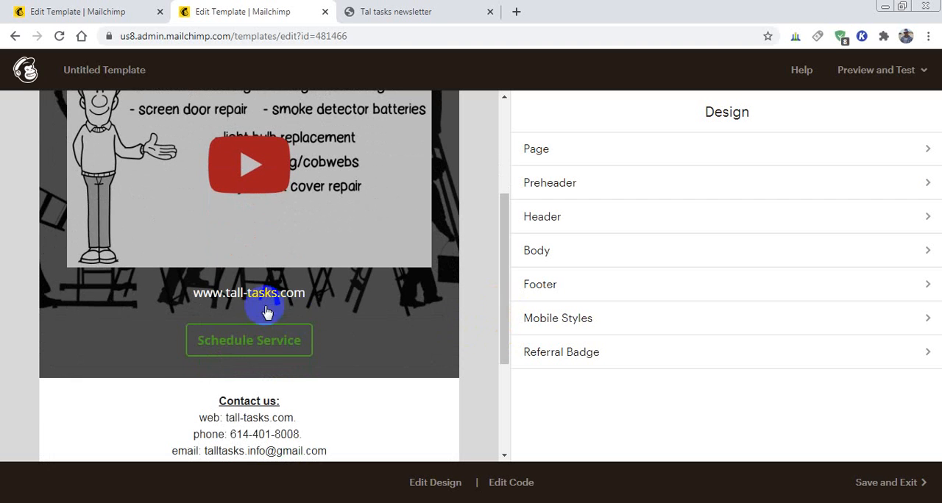
{"action": "mouse_move", "coordinate": [508, 276]}
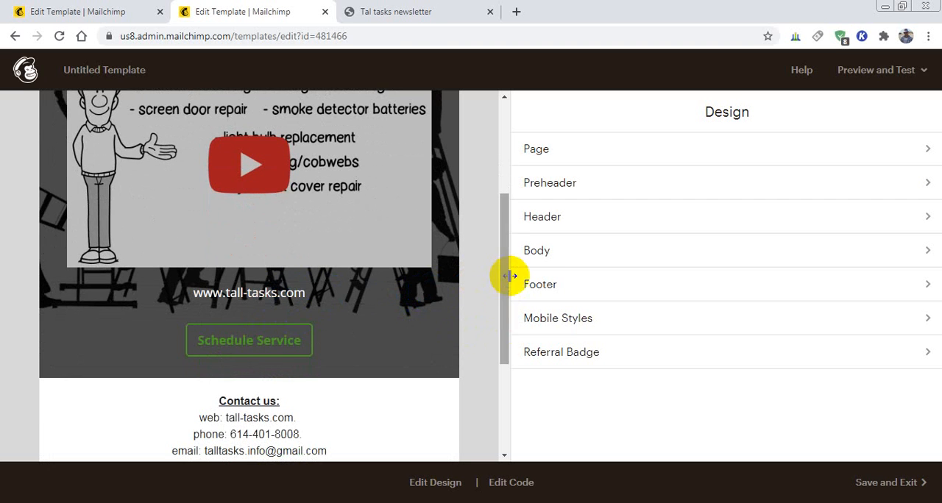
{"action": "scroll", "scroll_direction": "up", "scroll_amount": 3}
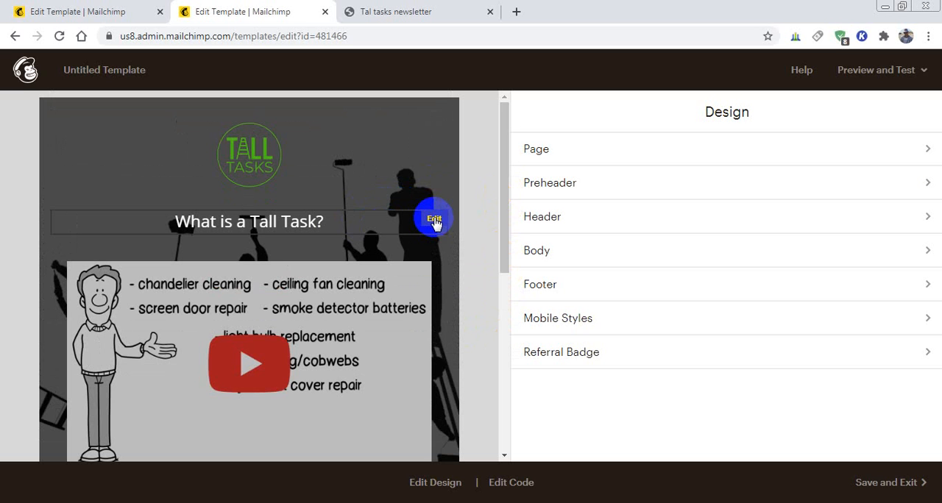
Step: Edit the What is a Tall Task? heading and append the words 'adding text'
{"action": "left_click", "coordinate": [433, 219]}
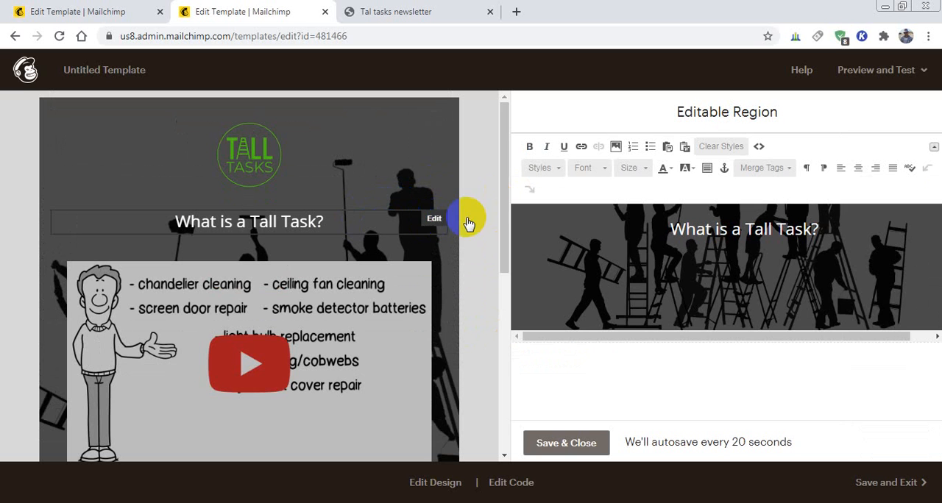
{"action": "left_click", "coordinate": [838, 237]}
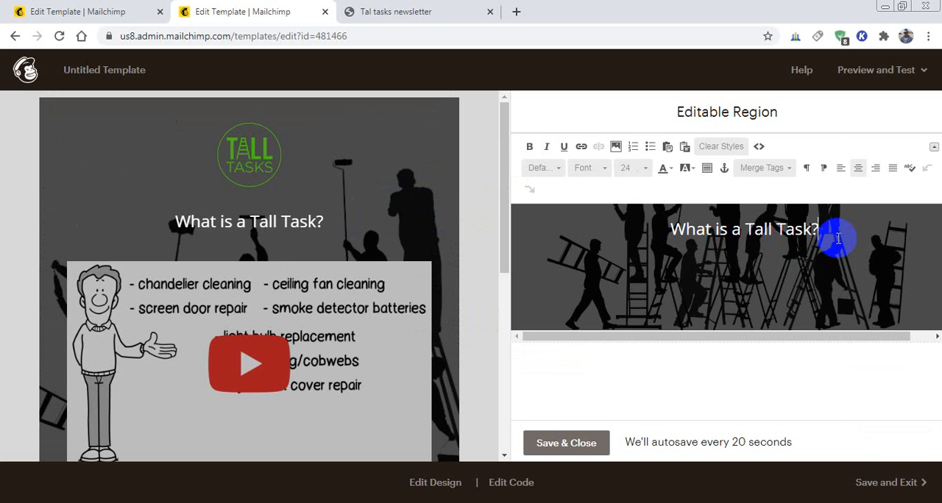
{"action": "type", "text": "a"}
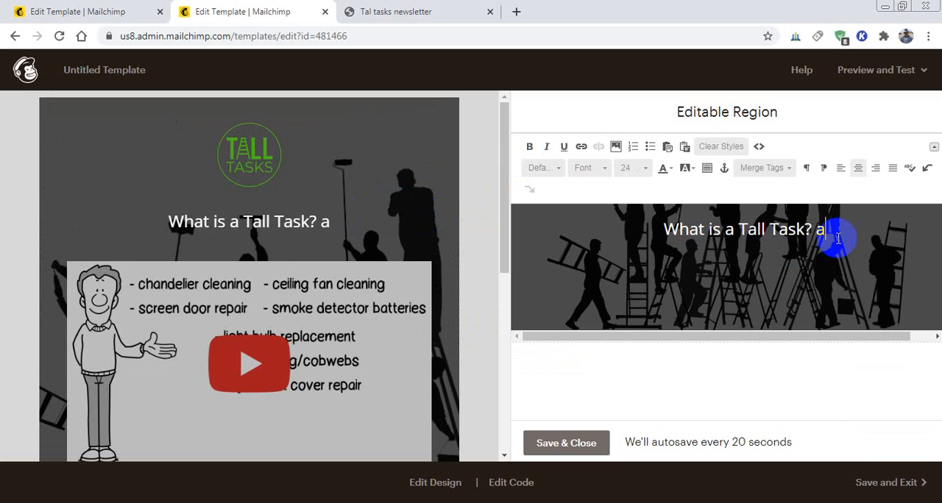
{"action": "type", "text": "dding"}
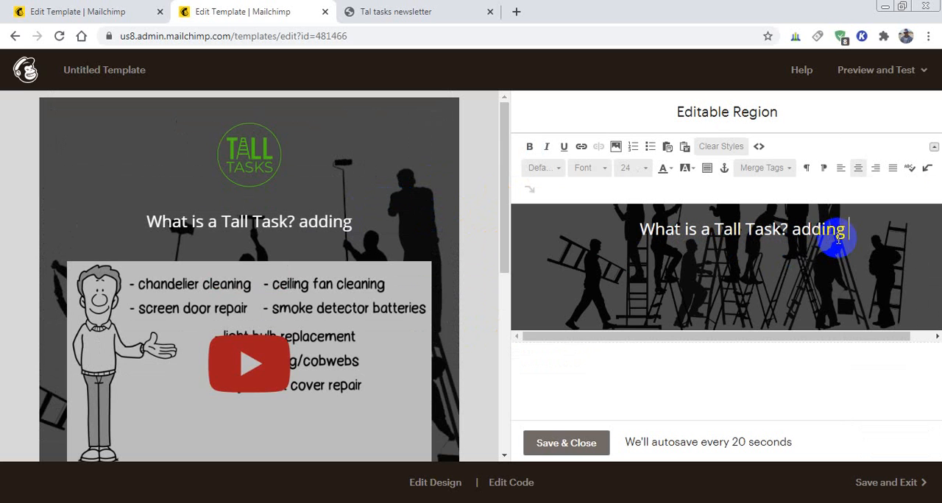
{"action": "type", "text": "tex"}
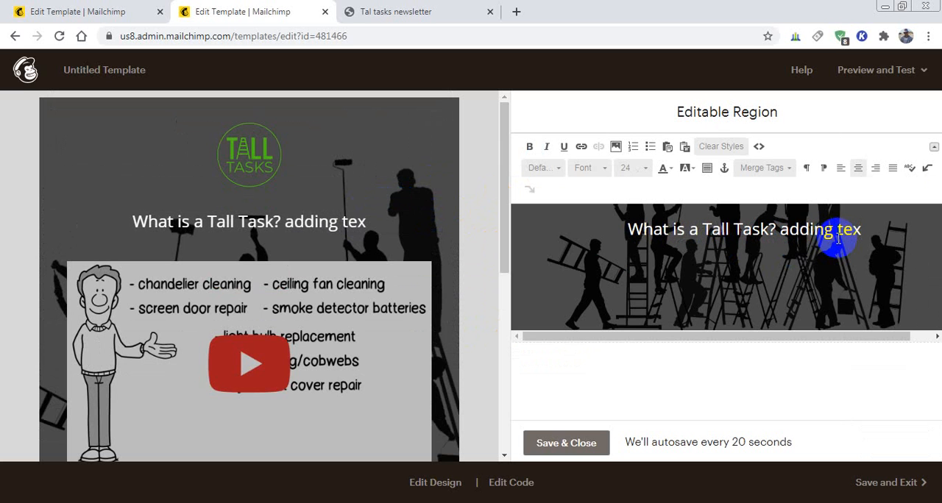
{"action": "type", "text": "t"}
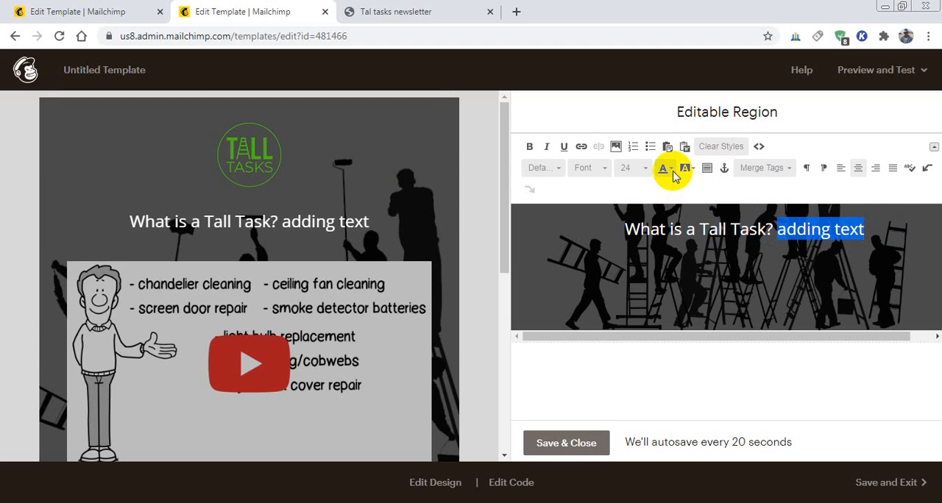
Step: Style the added words yellow with a red highlight and size 26
{"action": "left_click", "coordinate": [663, 168]}
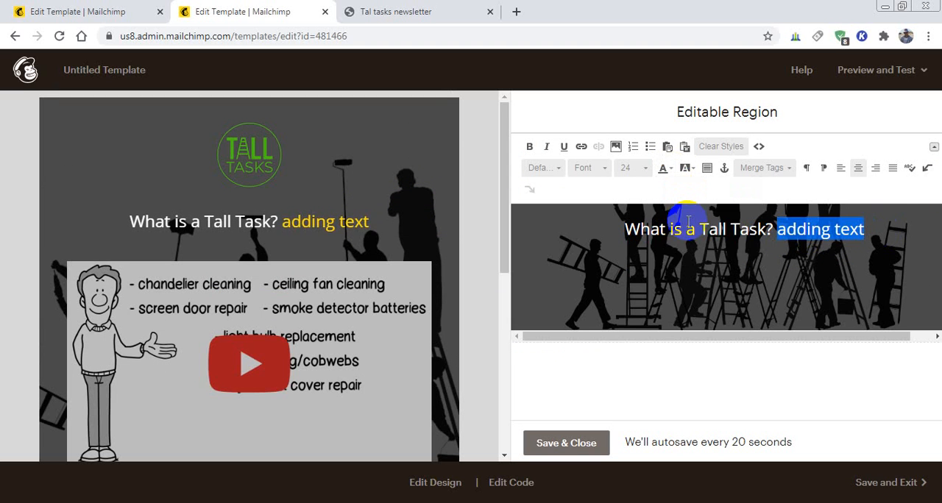
{"action": "mouse_move", "coordinate": [686, 168]}
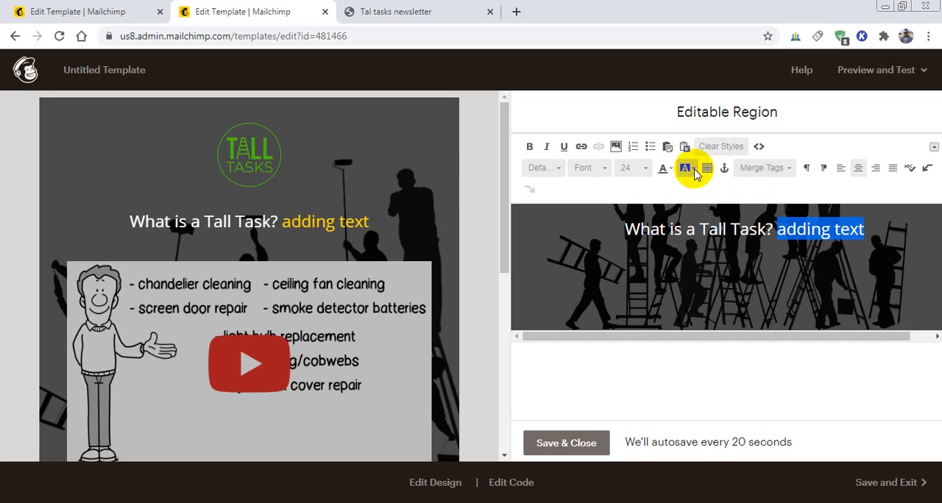
{"action": "left_click", "coordinate": [684, 168]}
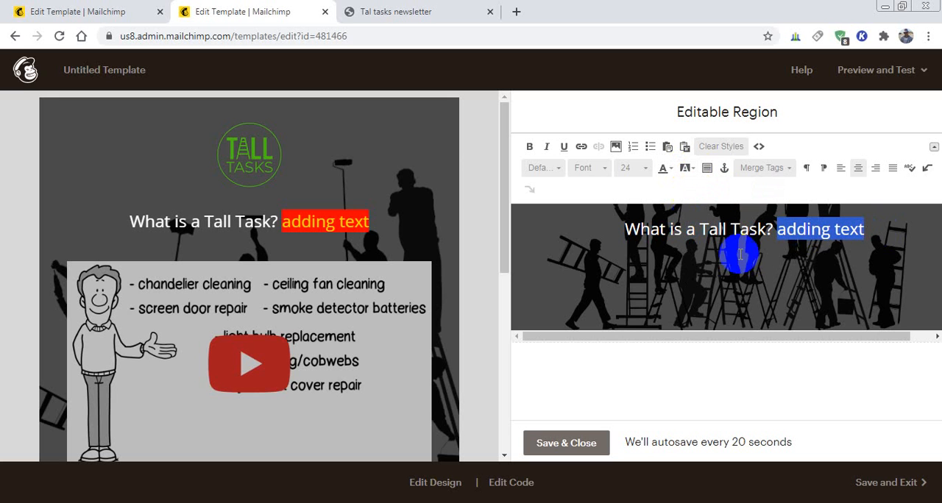
{"action": "mouse_move", "coordinate": [641, 169]}
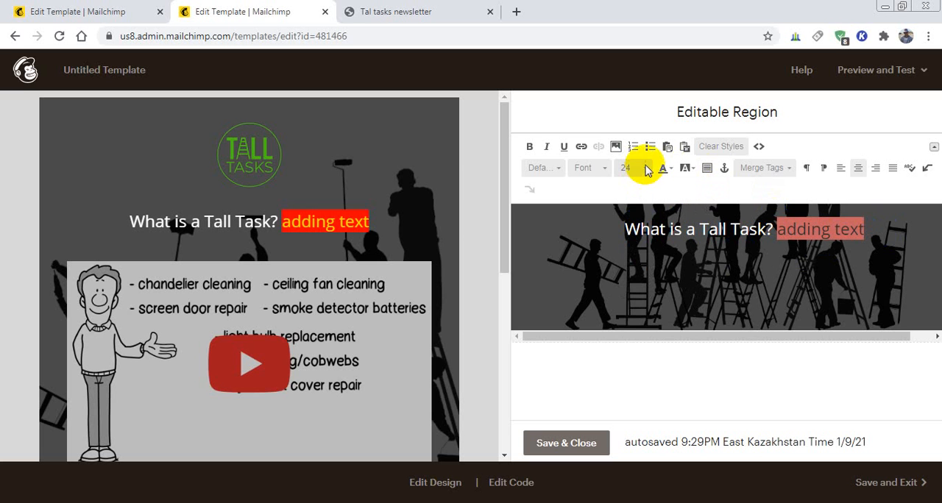
{"action": "left_click", "coordinate": [626, 168]}
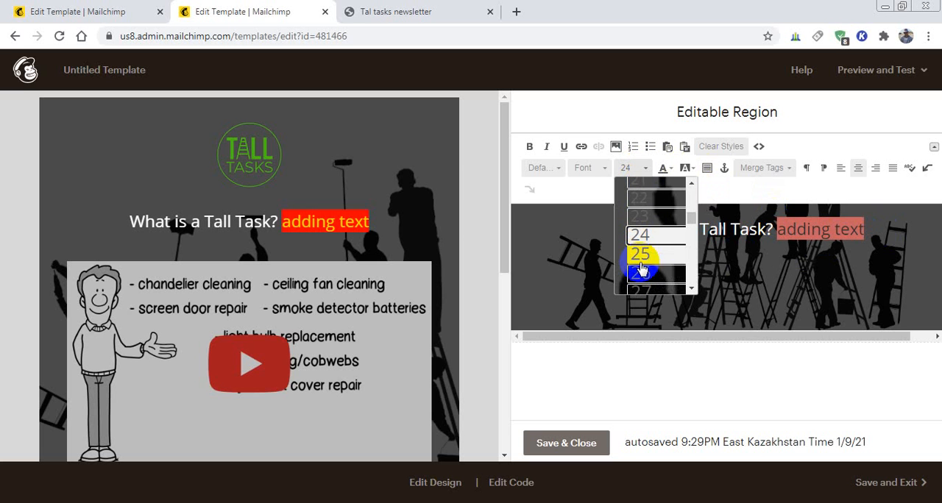
{"action": "left_click", "coordinate": [639, 271]}
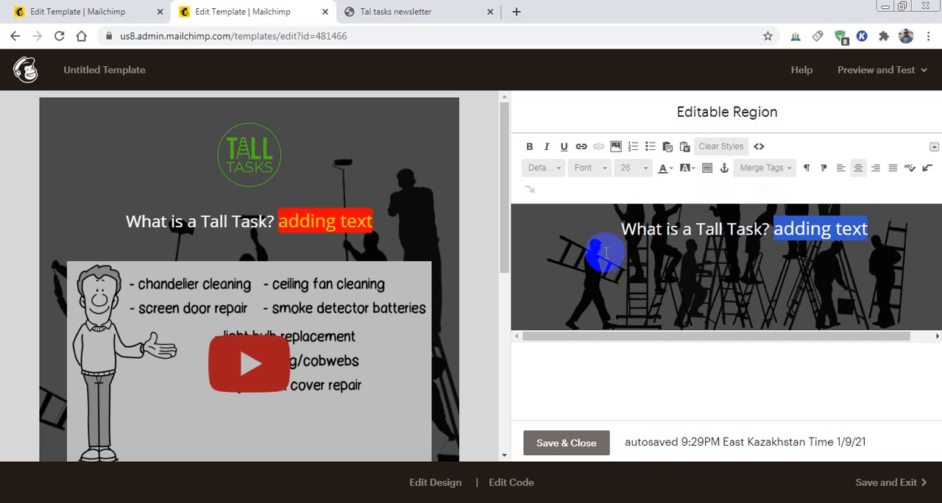
{"action": "left_click", "coordinate": [624, 168]}
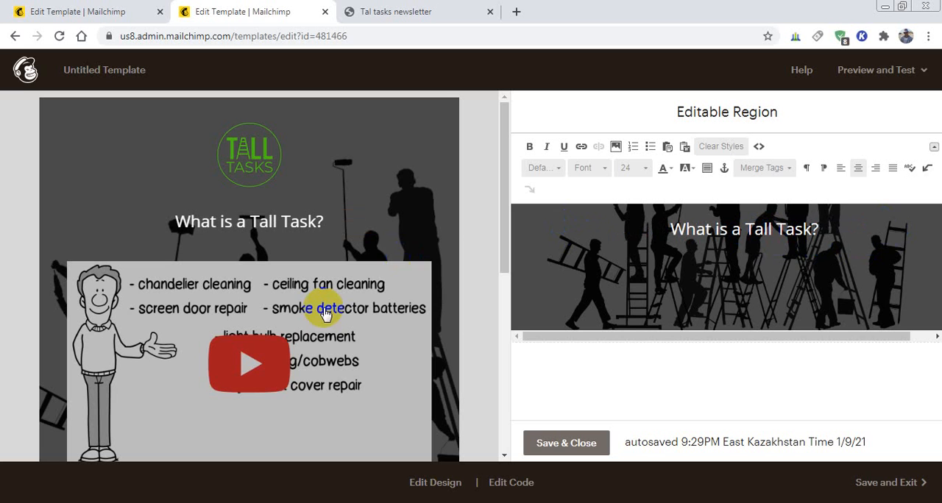
{"action": "mouse_move", "coordinate": [309, 210]}
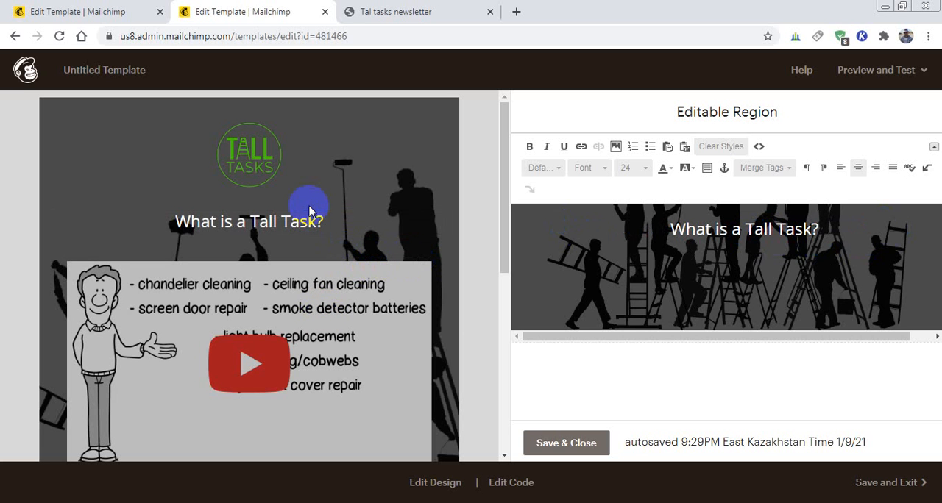
{"action": "mouse_move", "coordinate": [334, 178]}
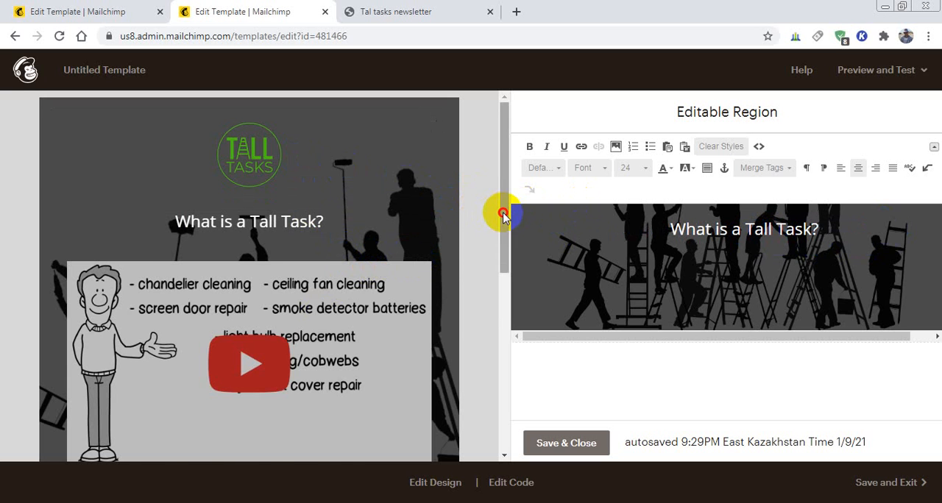
Step: Edit the Contact us block and add an 'add more details' line
{"action": "scroll", "scroll_direction": "down", "scroll_amount": 3}
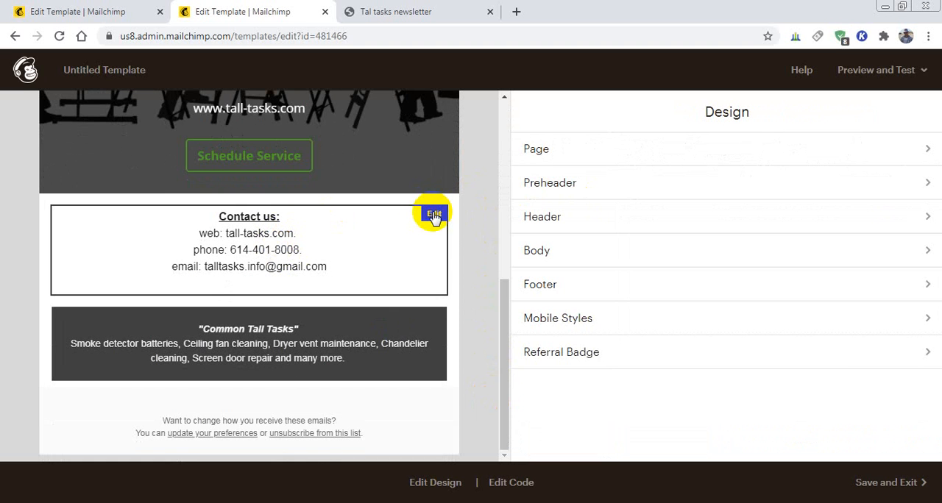
{"action": "left_click", "coordinate": [434, 214]}
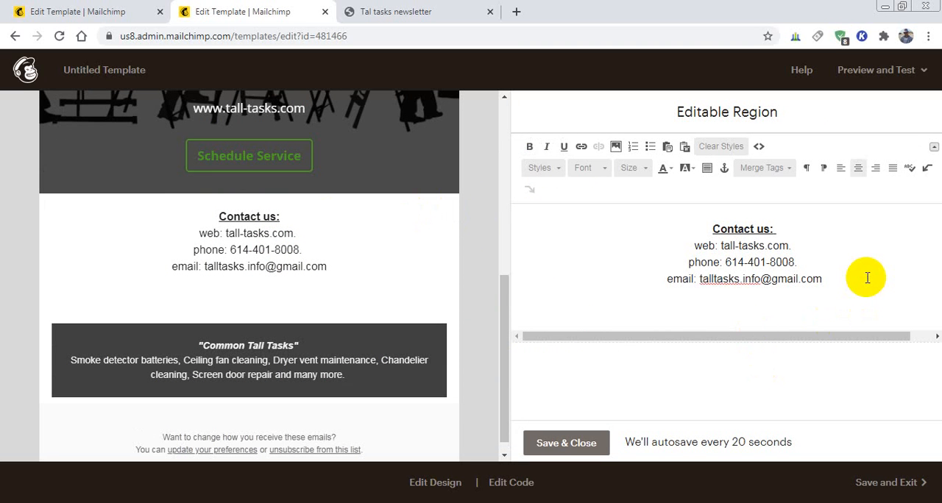
{"action": "type", "text": "add"}
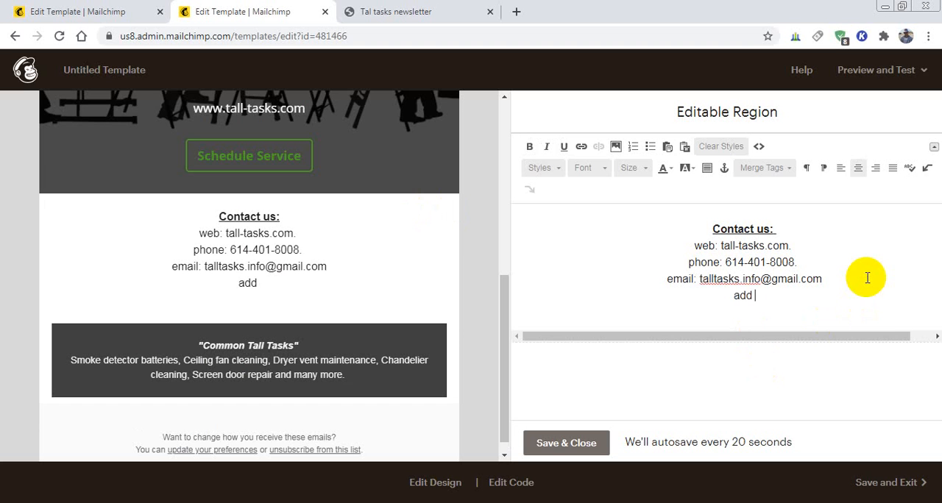
{"action": "type", "text": "more"}
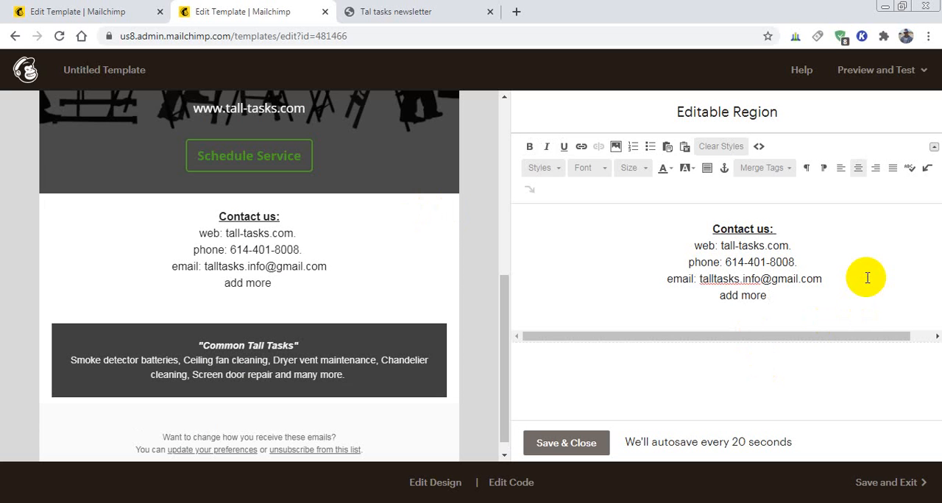
{"action": "type", "text": "de"}
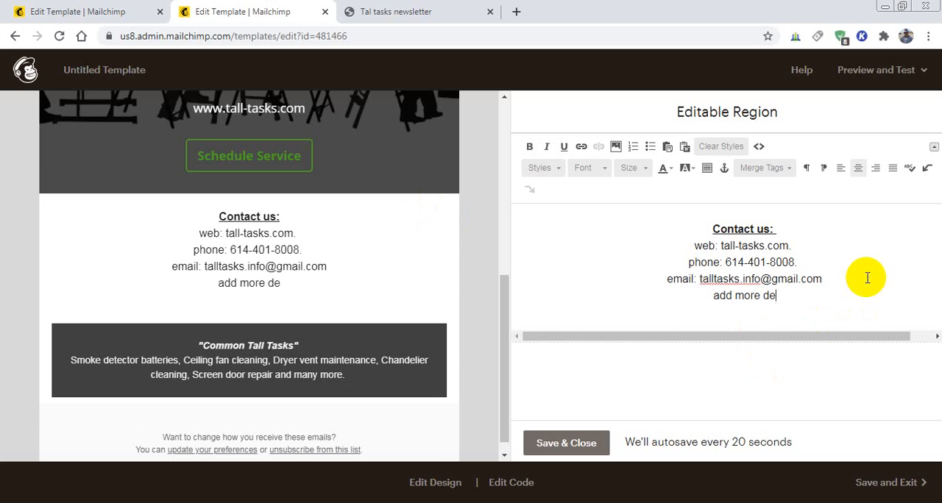
{"action": "type", "text": "tails"}
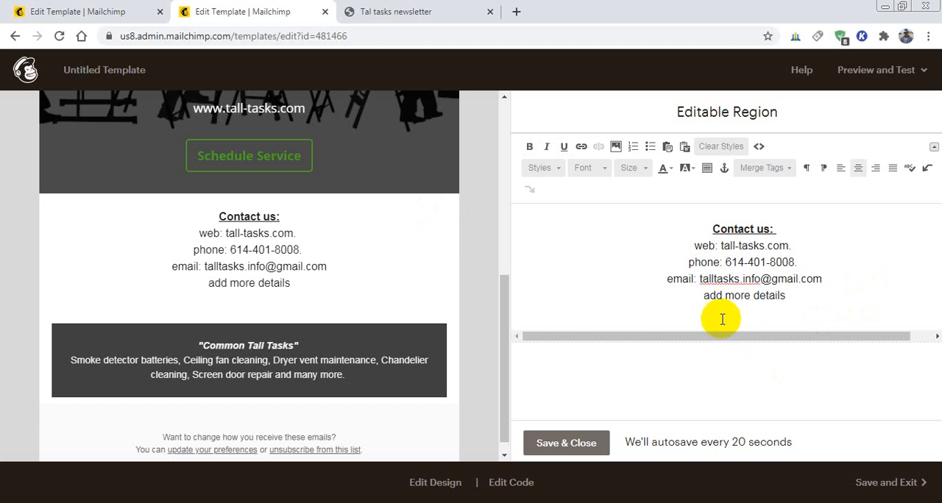
{"action": "mouse_move", "coordinate": [799, 297]}
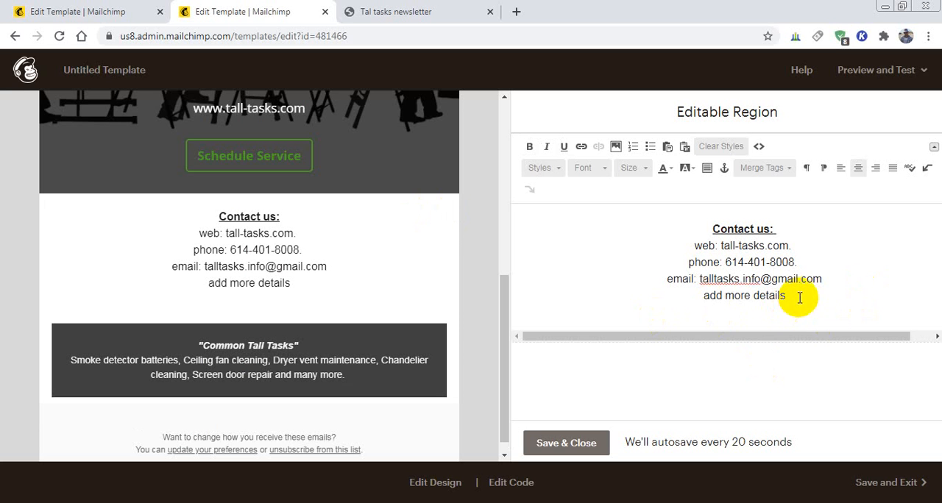
Step: Delete the added details line, leaving only web, phone and email
{"action": "double_click", "coordinate": [743, 295]}
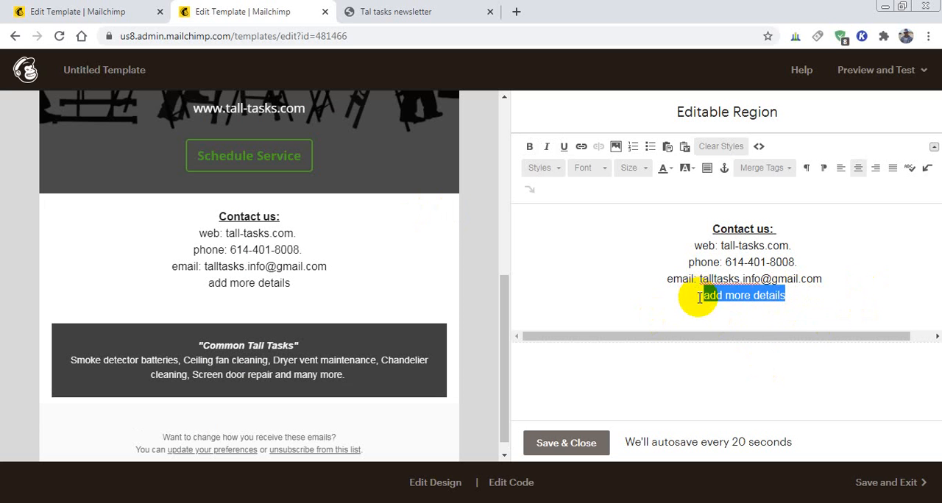
{"action": "key", "text": "Delete"}
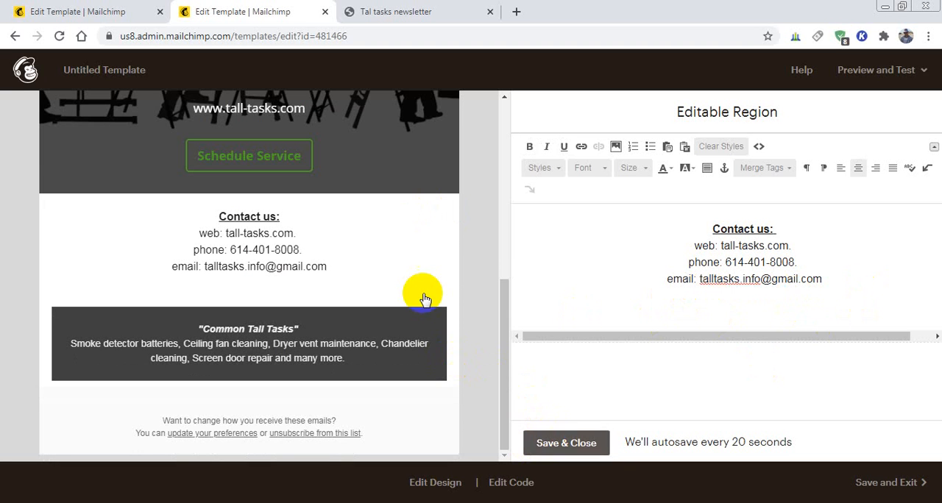
{"action": "mouse_move", "coordinate": [505, 386]}
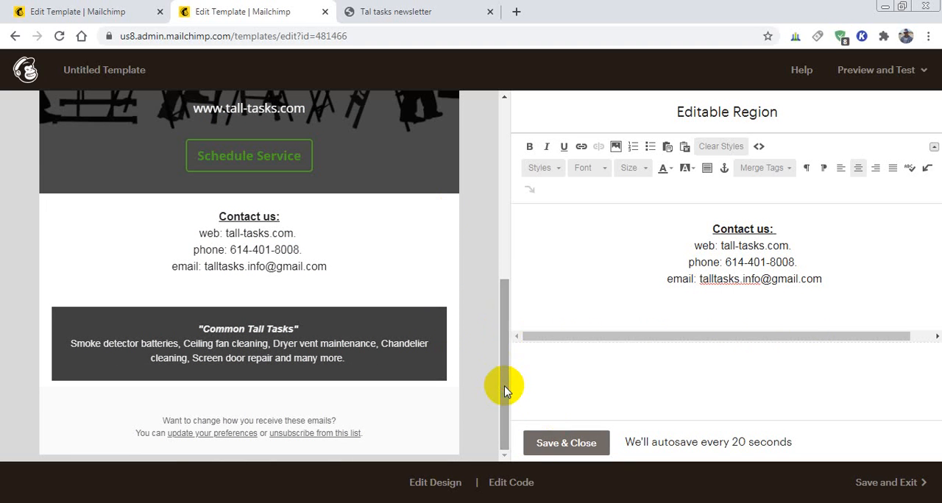
{"action": "scroll", "scroll_direction": "up", "scroll_amount": 3}
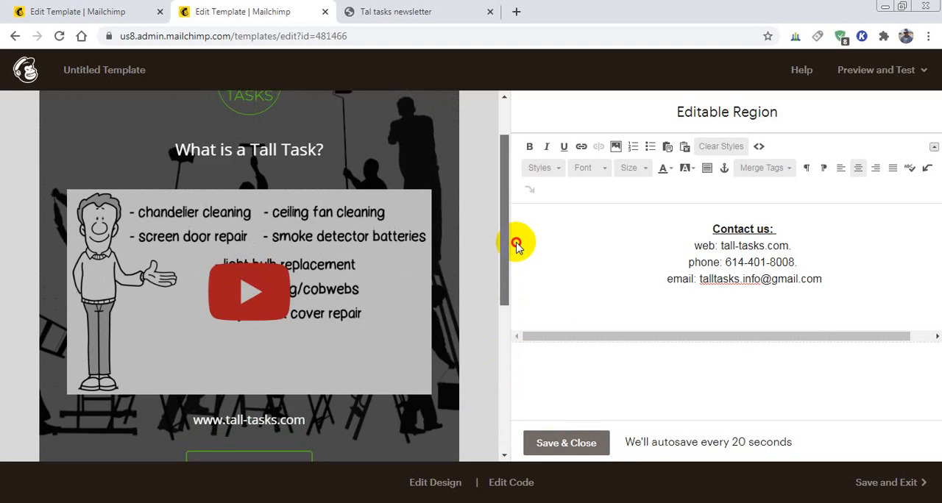
{"action": "mouse_move", "coordinate": [517, 412]}
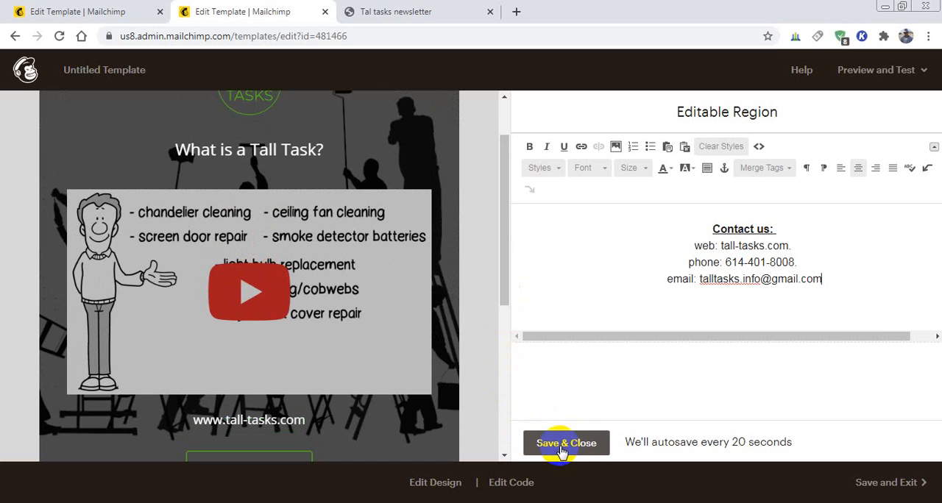
Step: Close the contact block edits and exit the editor, bringing up the blank Save Template name prompt
{"action": "left_click", "coordinate": [565, 442]}
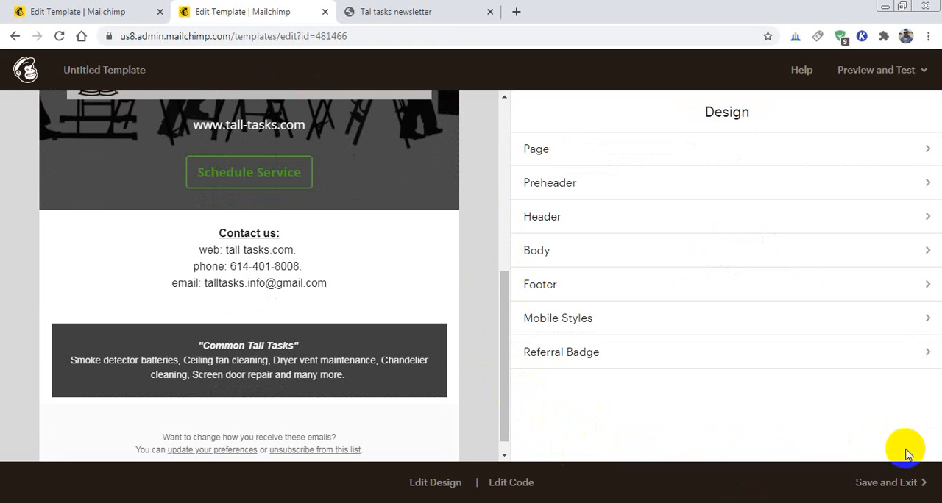
{"action": "mouse_move", "coordinate": [821, 482]}
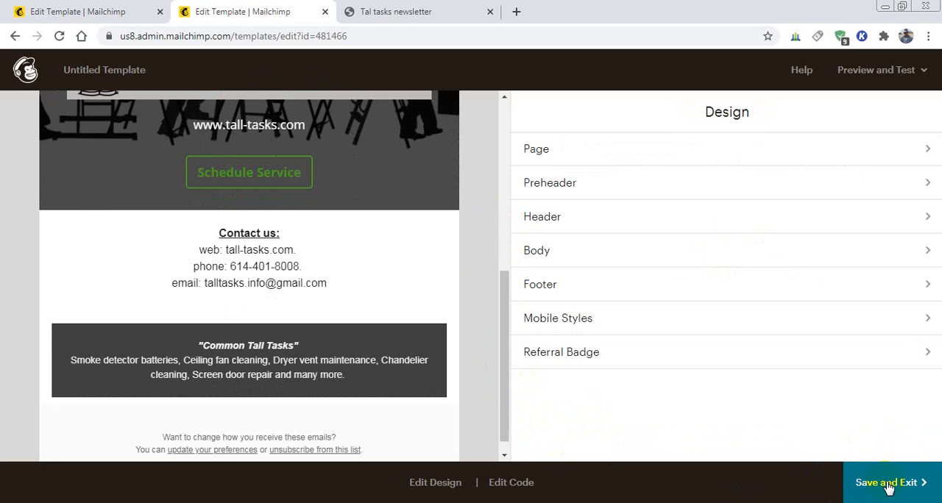
{"action": "left_click", "coordinate": [885, 482]}
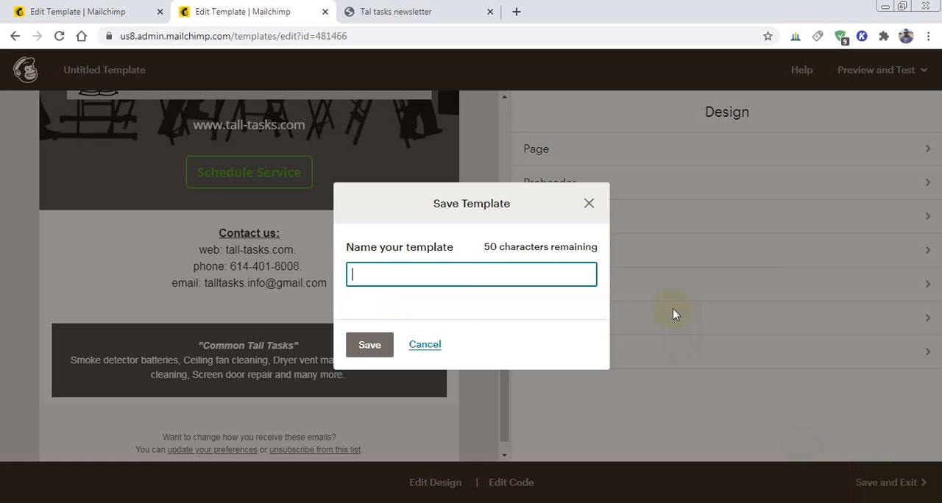
{"action": "left_click", "coordinate": [471, 274]}
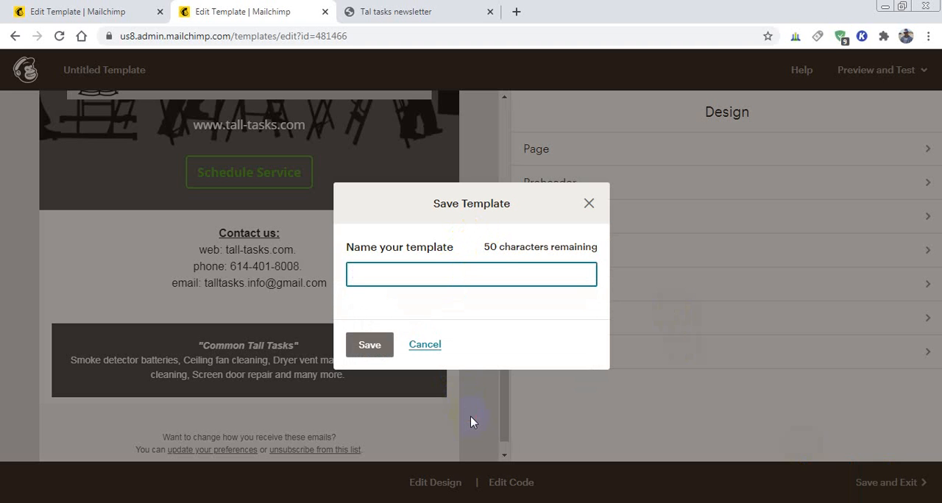
{"action": "left_click", "coordinate": [470, 274]}
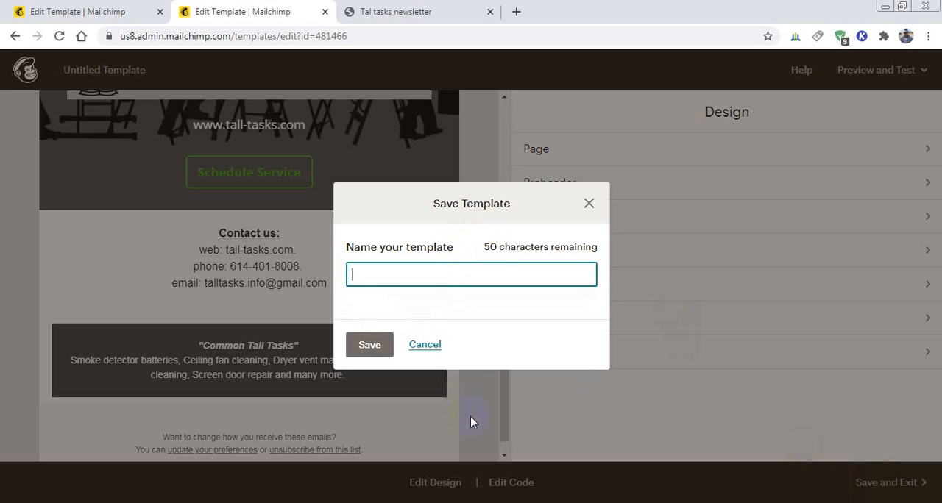